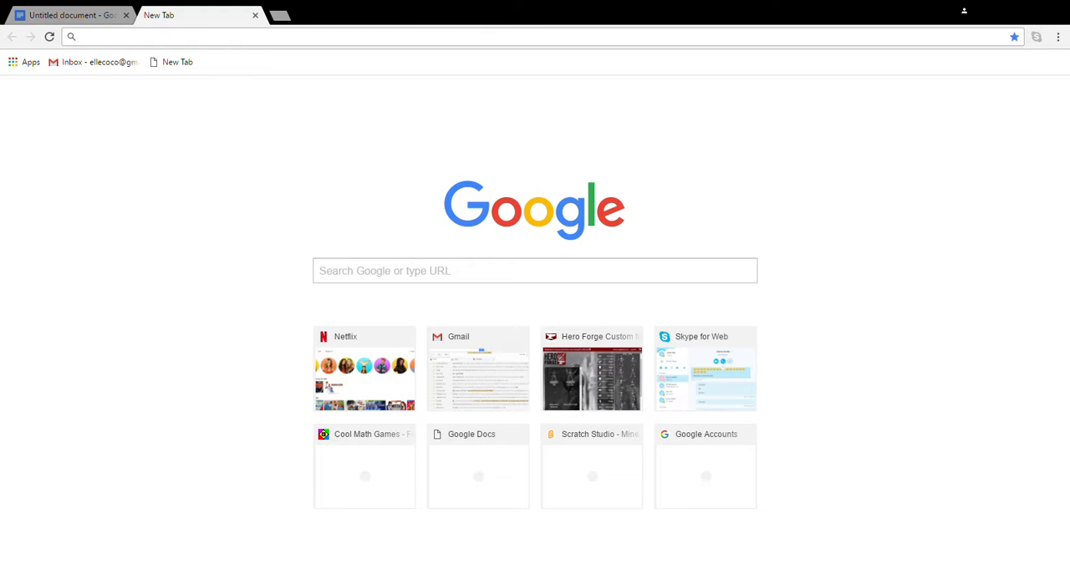
mouse_move(992, 12)
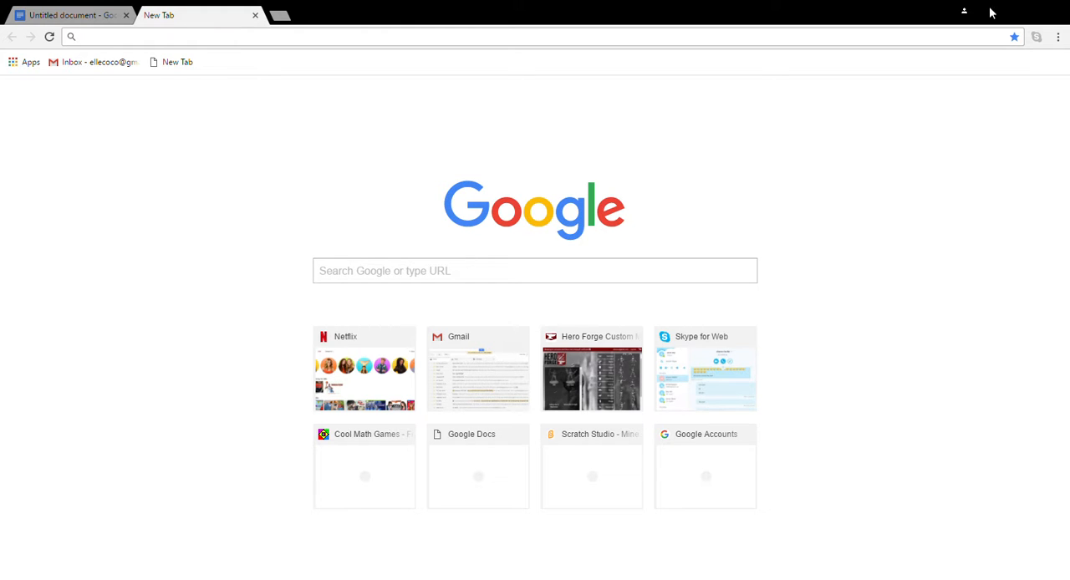
mouse_move(732, 133)
type("q")
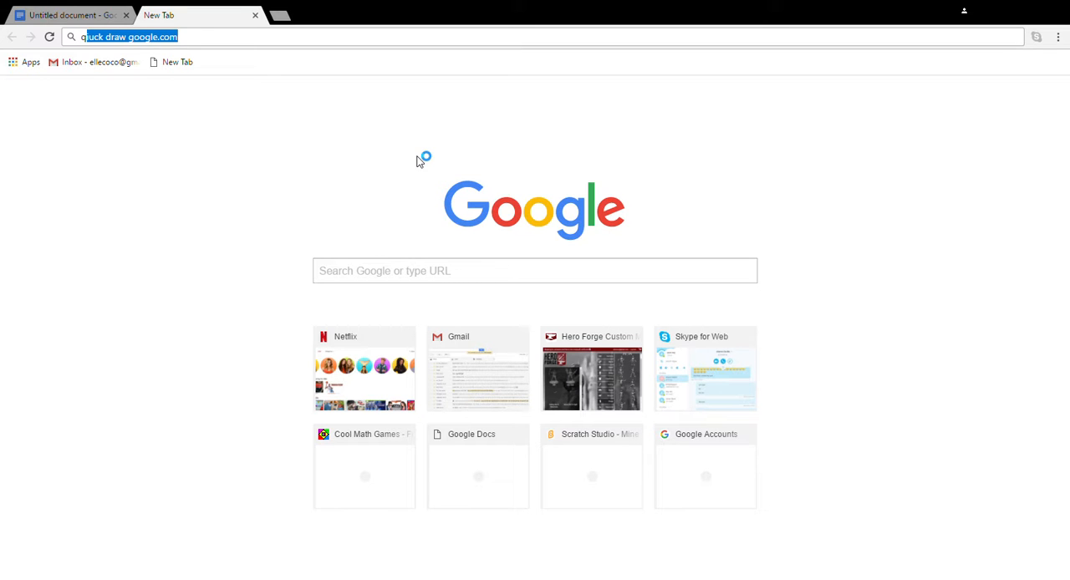
Step: Run the Google search for quick draw google.com
key("Return")
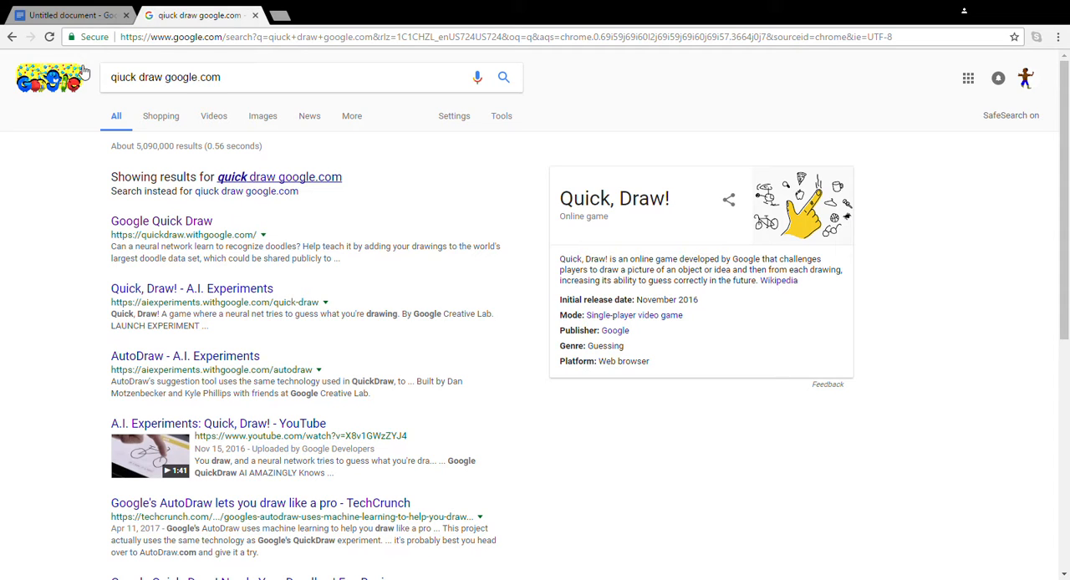
mouse_move(735, 398)
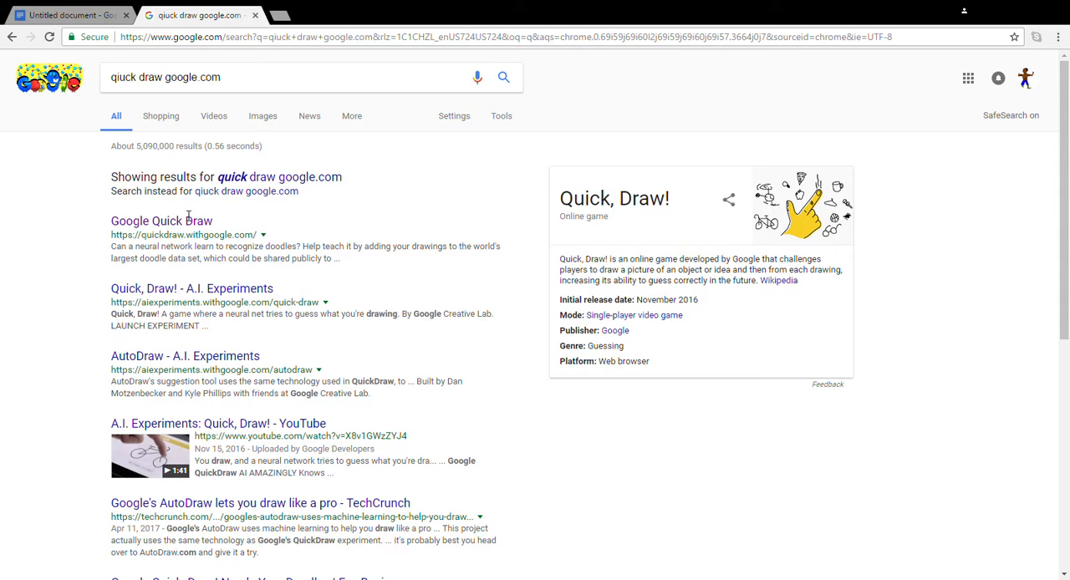
Step: Load quickdraw.withgoogle.com from the Google Quick Draw search result
left_click(160, 221)
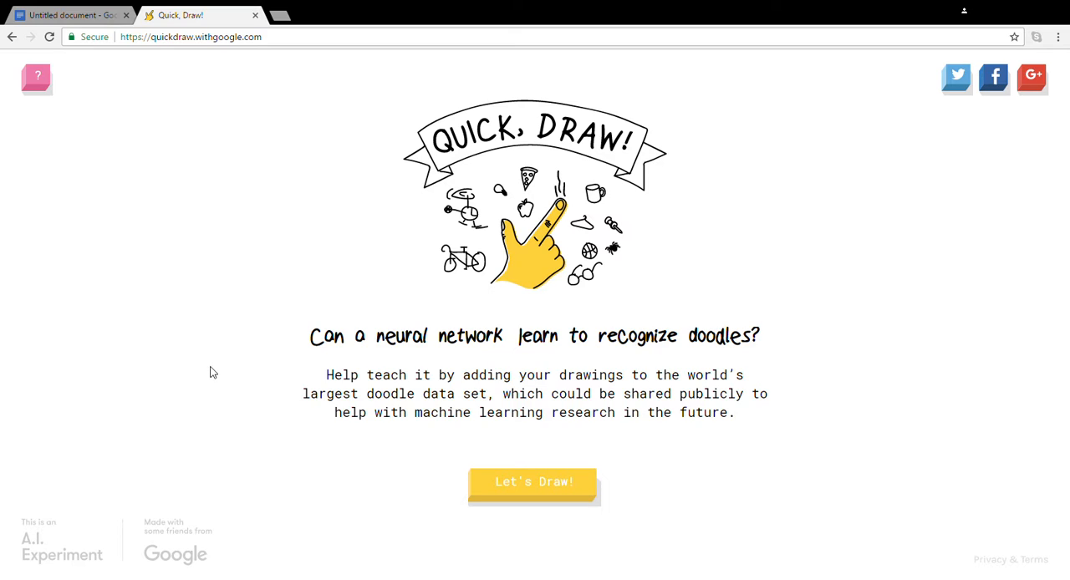
mouse_move(264, 451)
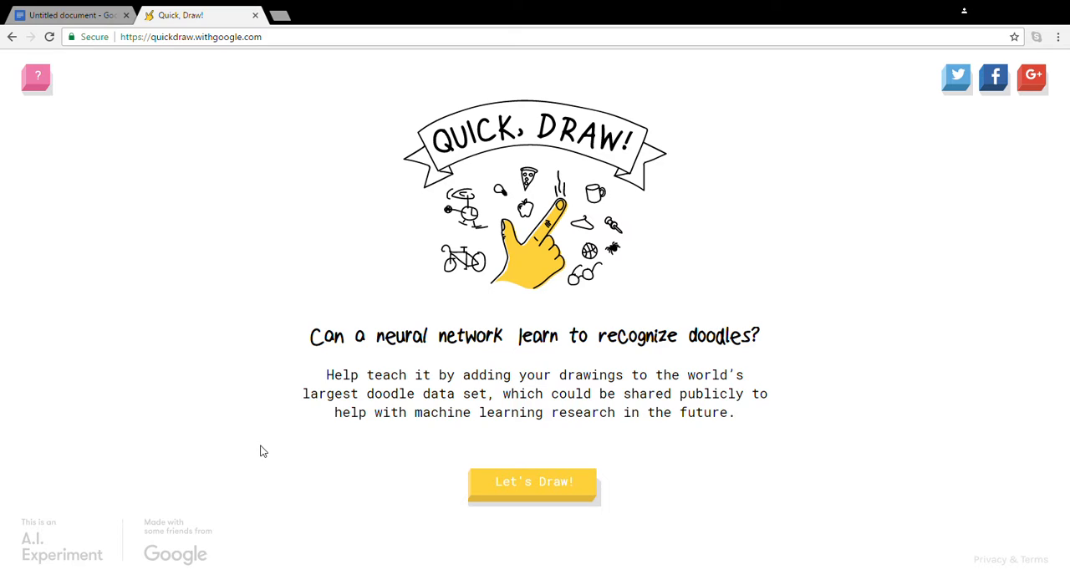
mouse_move(293, 444)
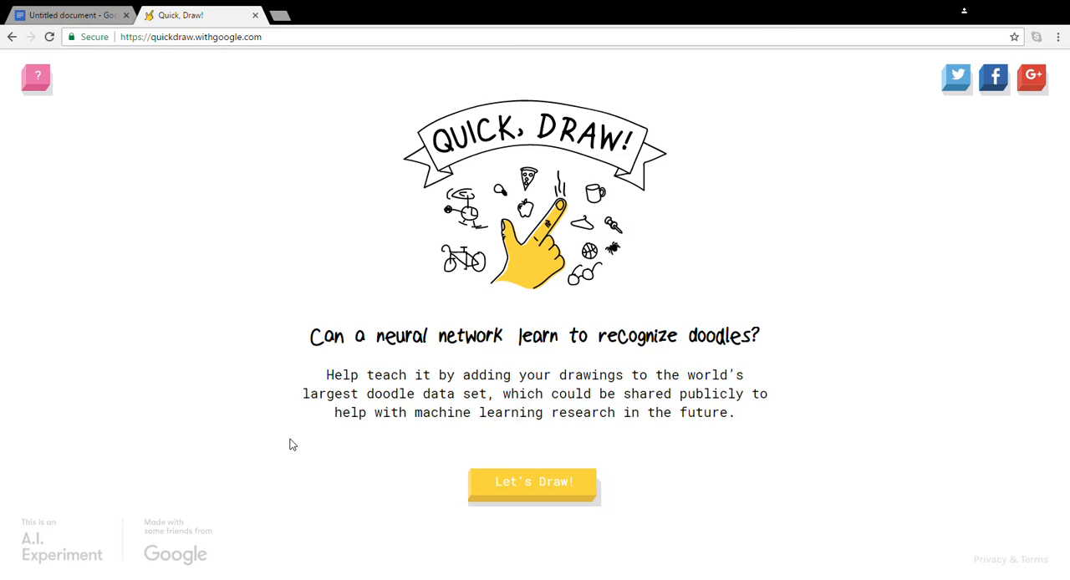
mouse_move(331, 10)
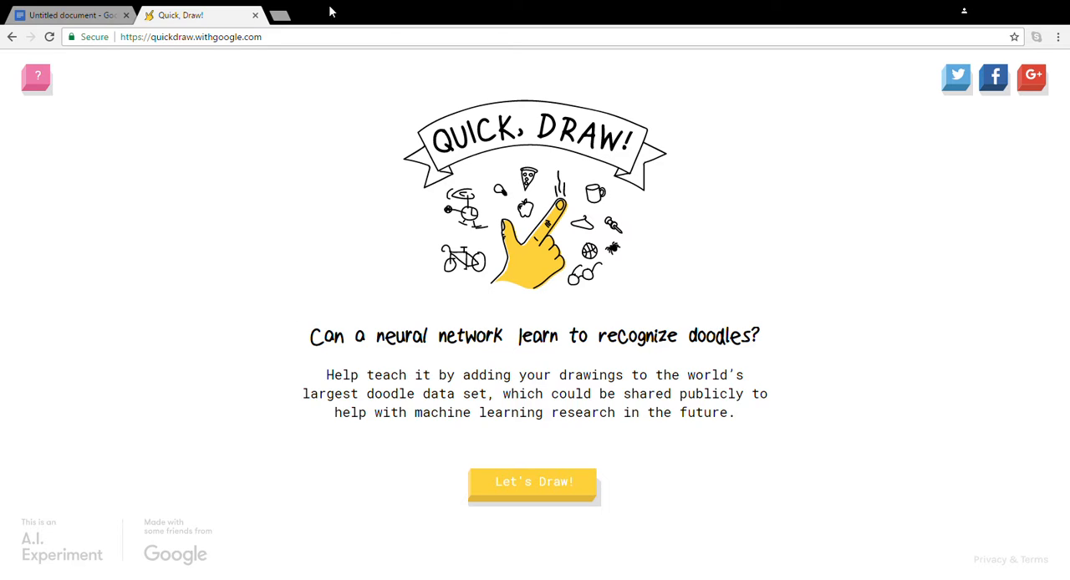
mouse_move(468, 52)
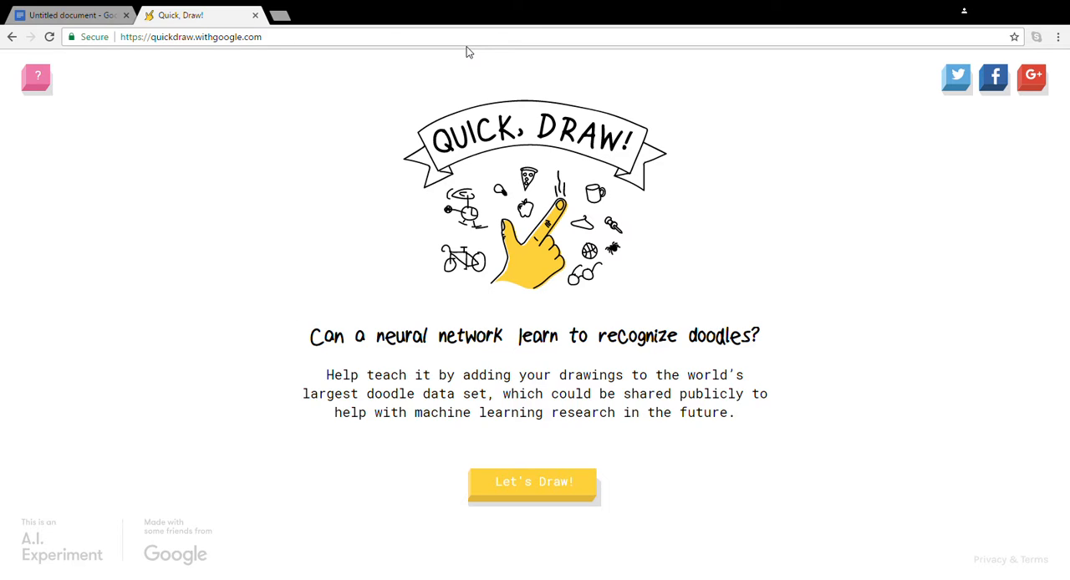
mouse_move(639, 199)
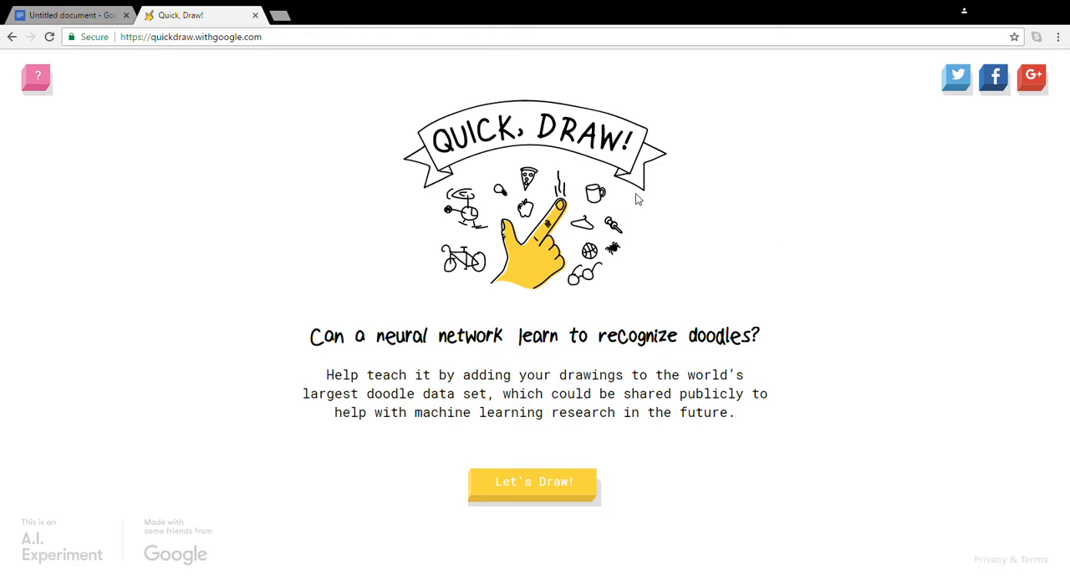
mouse_move(570, 454)
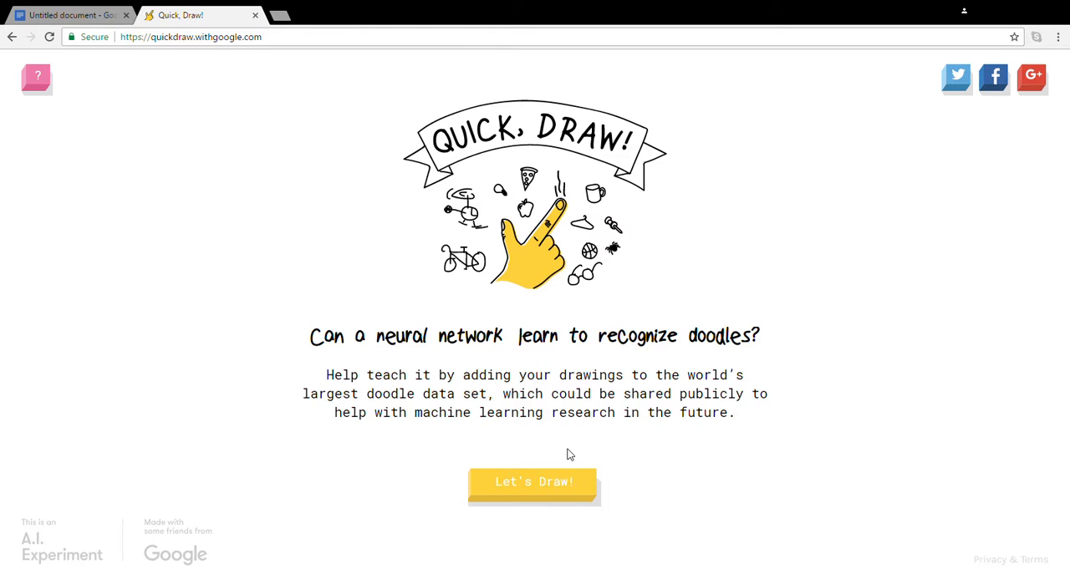
mouse_move(599, 374)
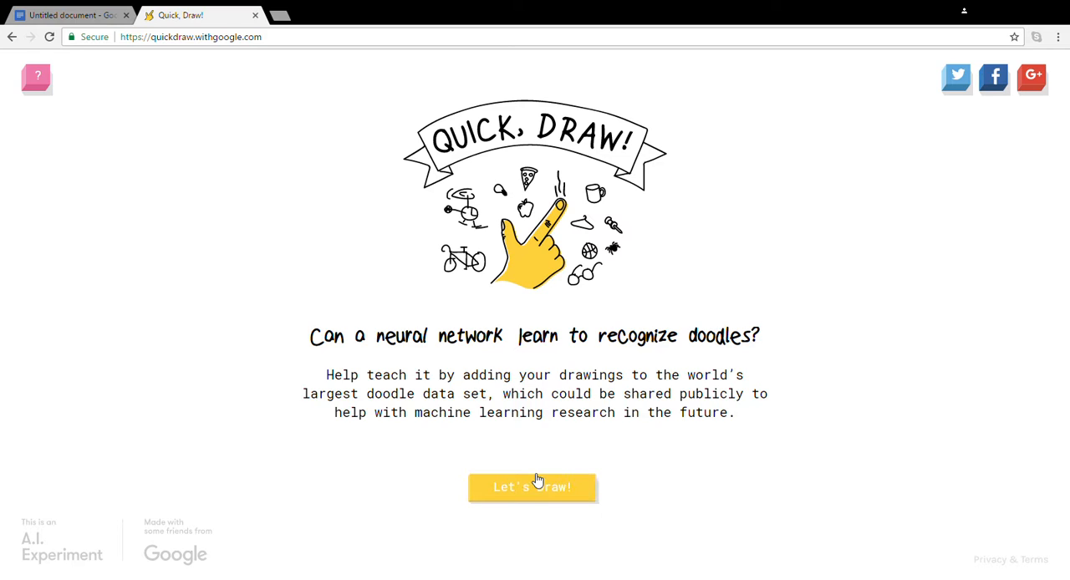
Step: Start a new round and sketch the laptop outline for drawing 1 of 6
left_click(531, 486)
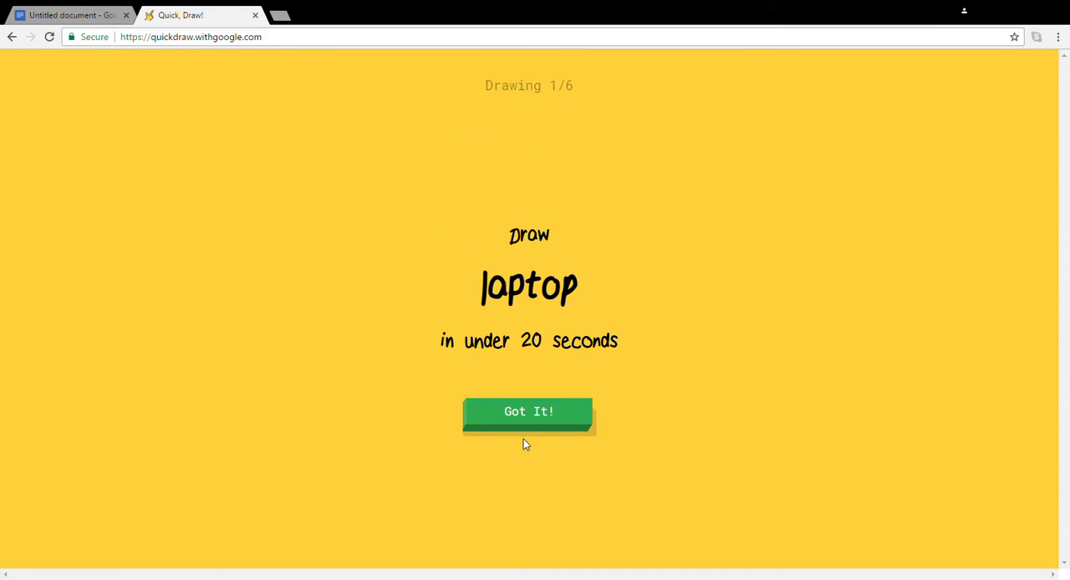
mouse_move(534, 416)
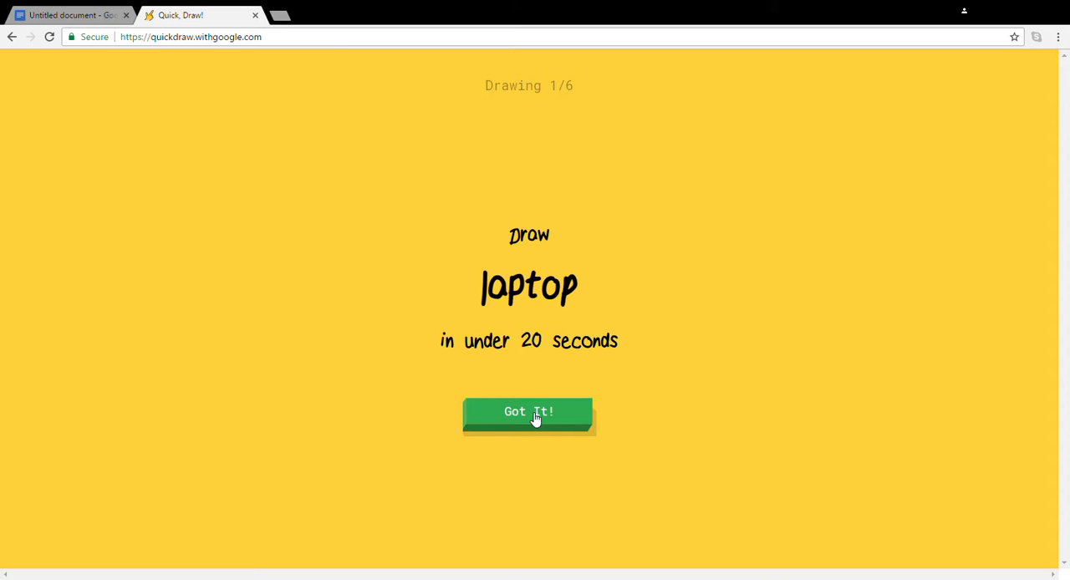
left_click(529, 411)
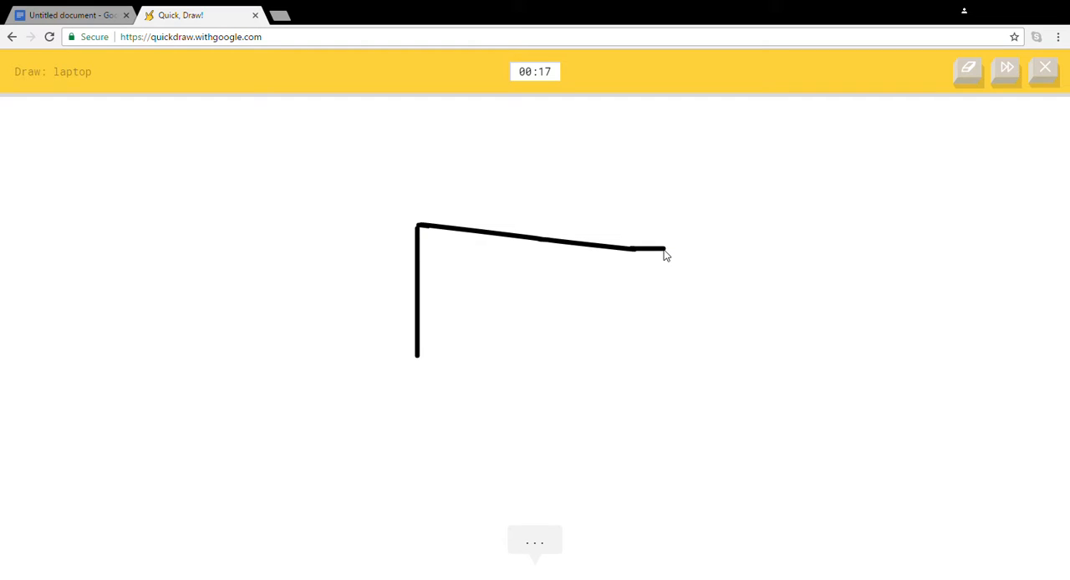
left_click_drag(666, 255, 686, 369)
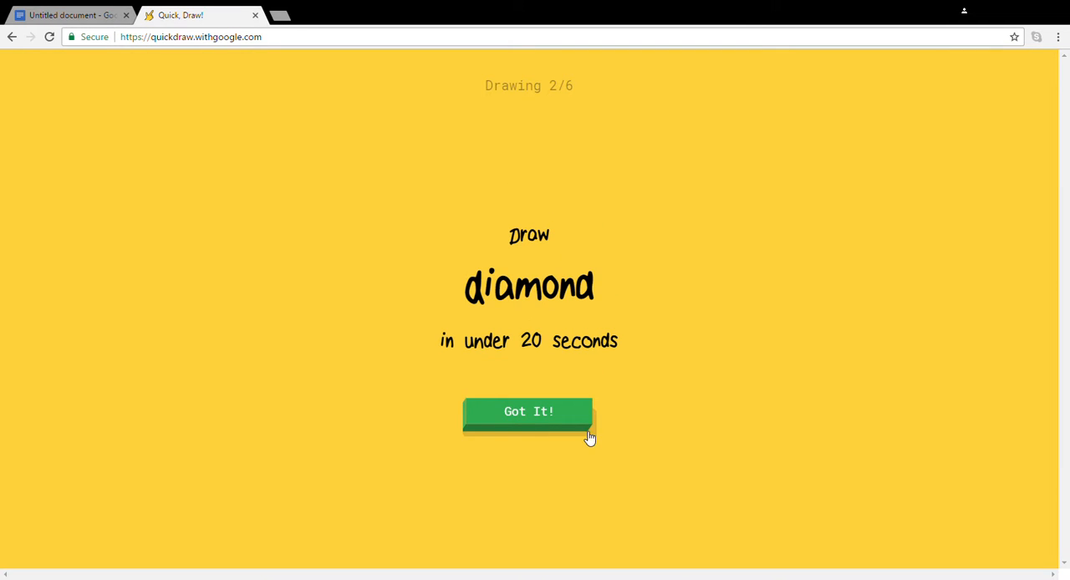
mouse_move(577, 425)
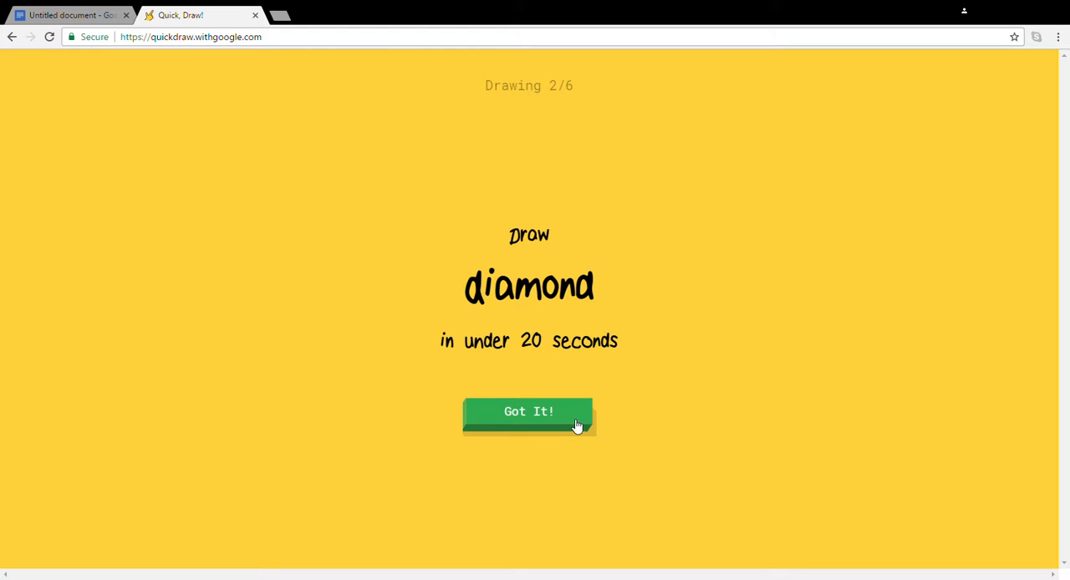
Step: Accept the diamond prompt and draw its edges into a closed diamond shape
left_click(528, 411)
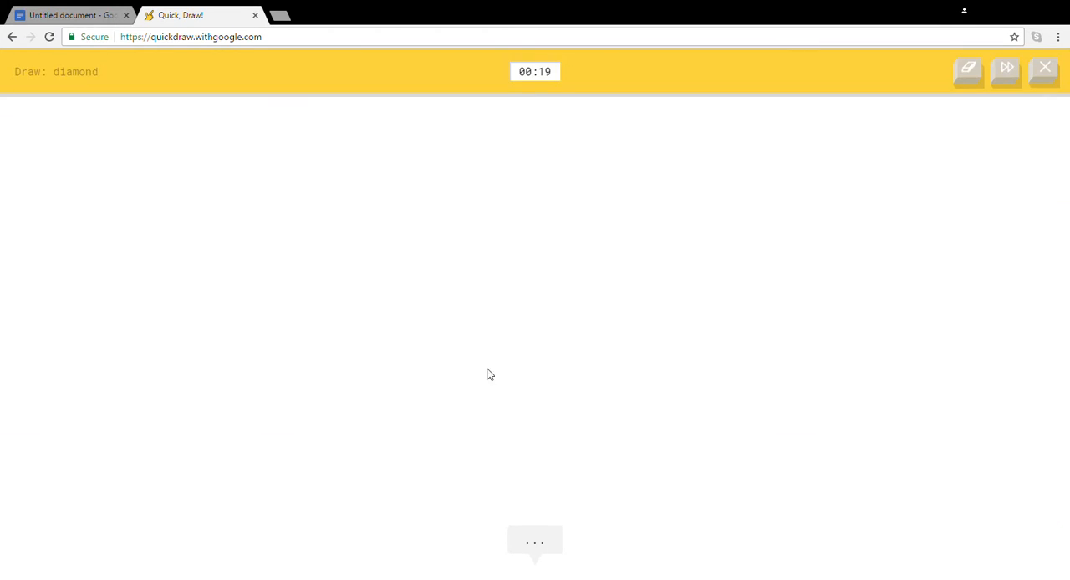
left_click_drag(517, 275, 493, 405)
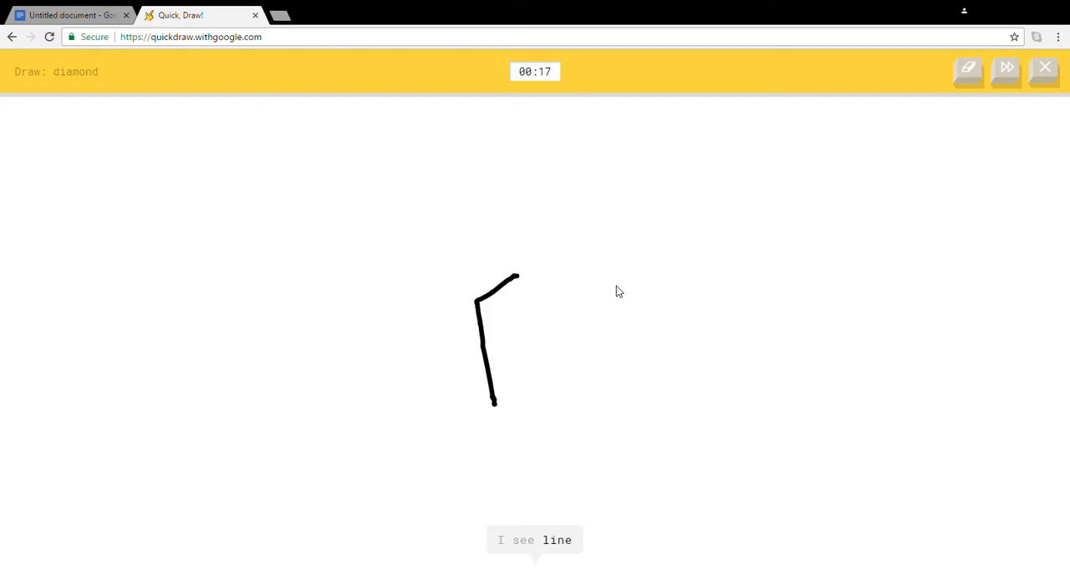
left_click_drag(518, 274, 635, 311)
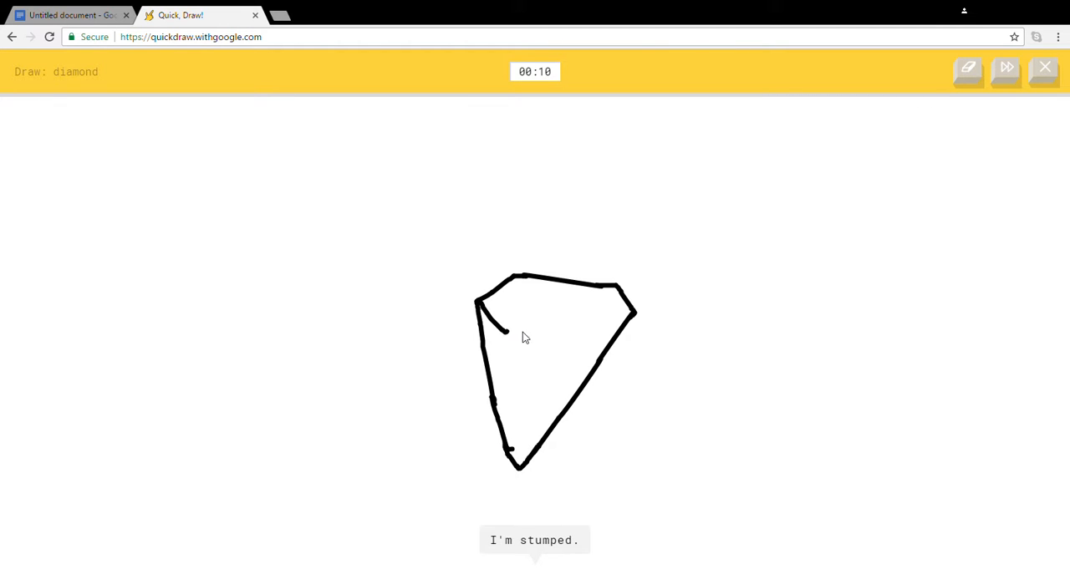
left_click_drag(510, 334, 627, 321)
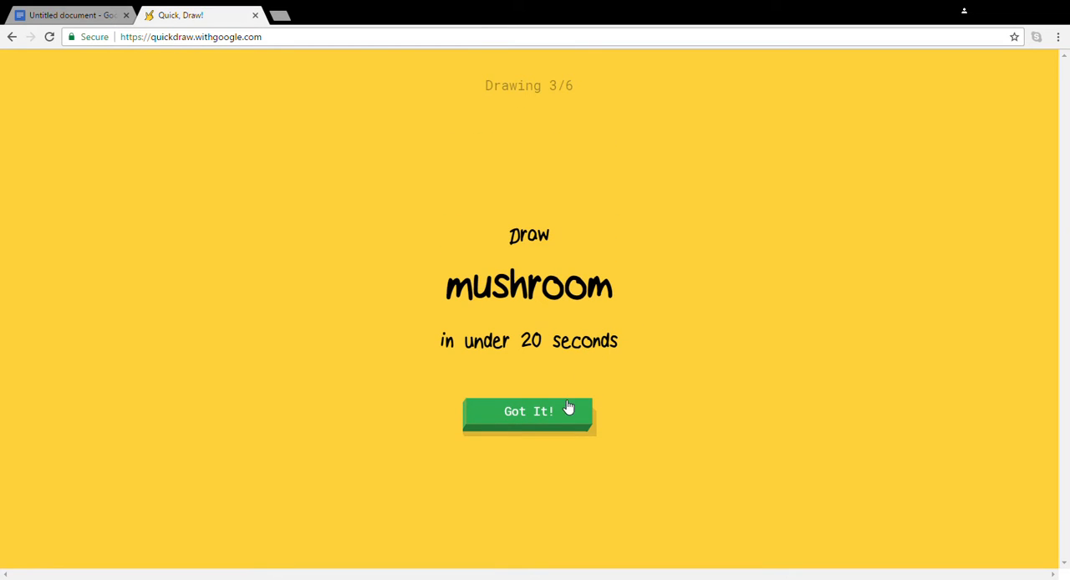
mouse_move(582, 426)
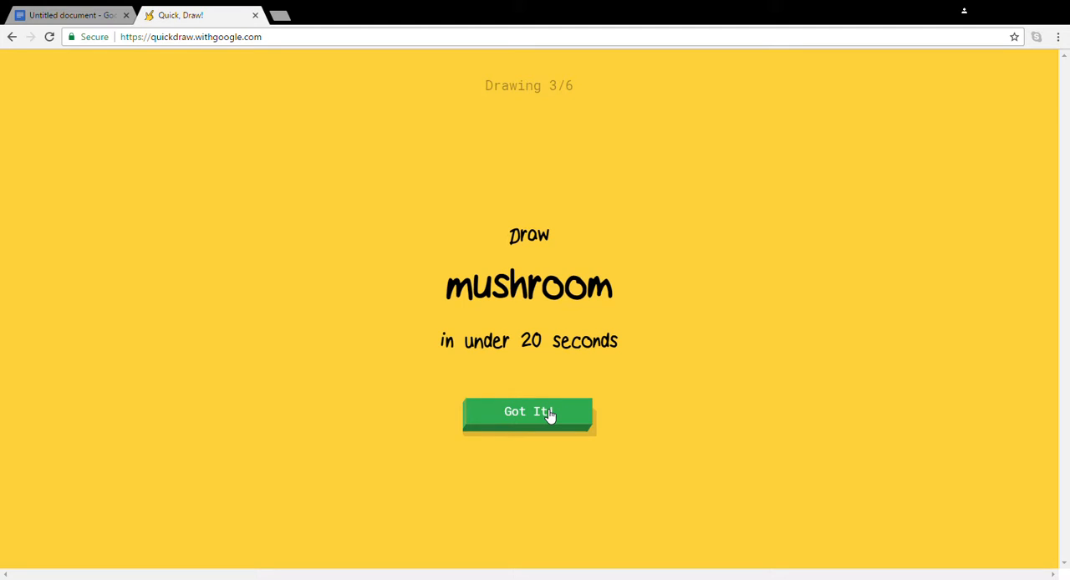
mouse_move(451, 288)
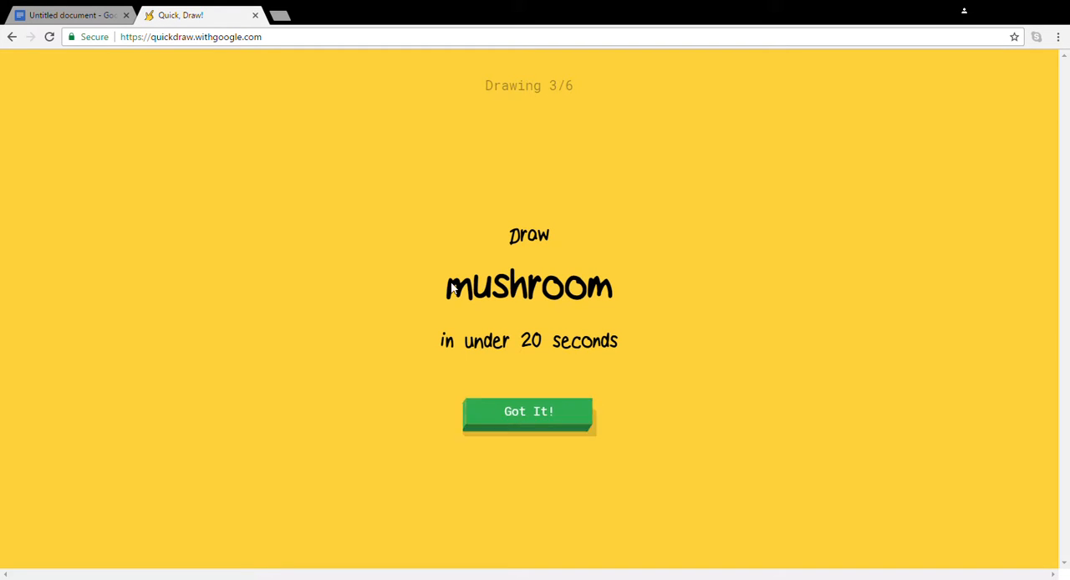
Step: Accept the mushroom prompt and begin drawing the mushroom
left_click(528, 411)
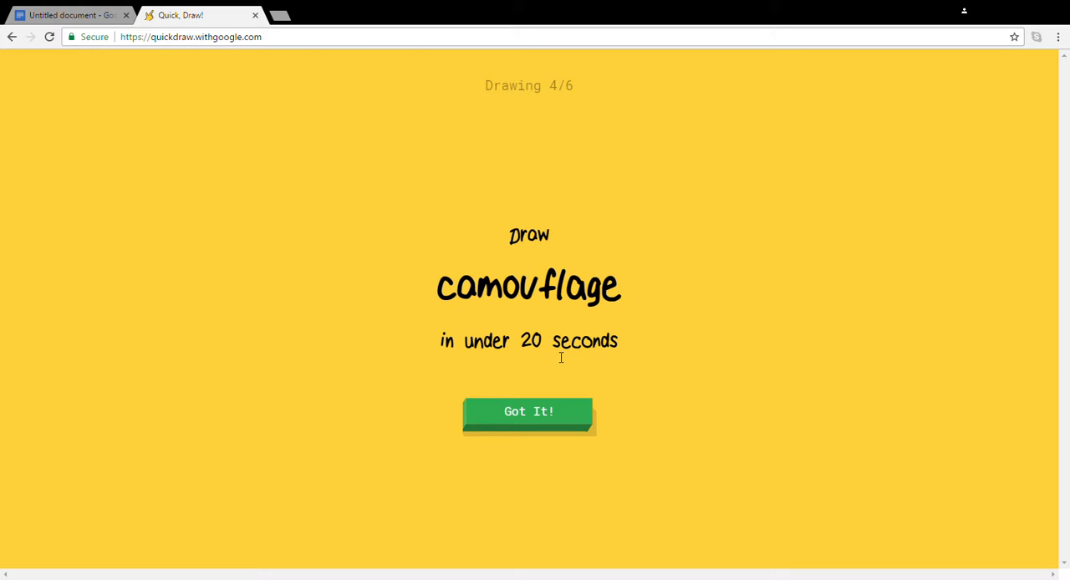
mouse_move(521, 415)
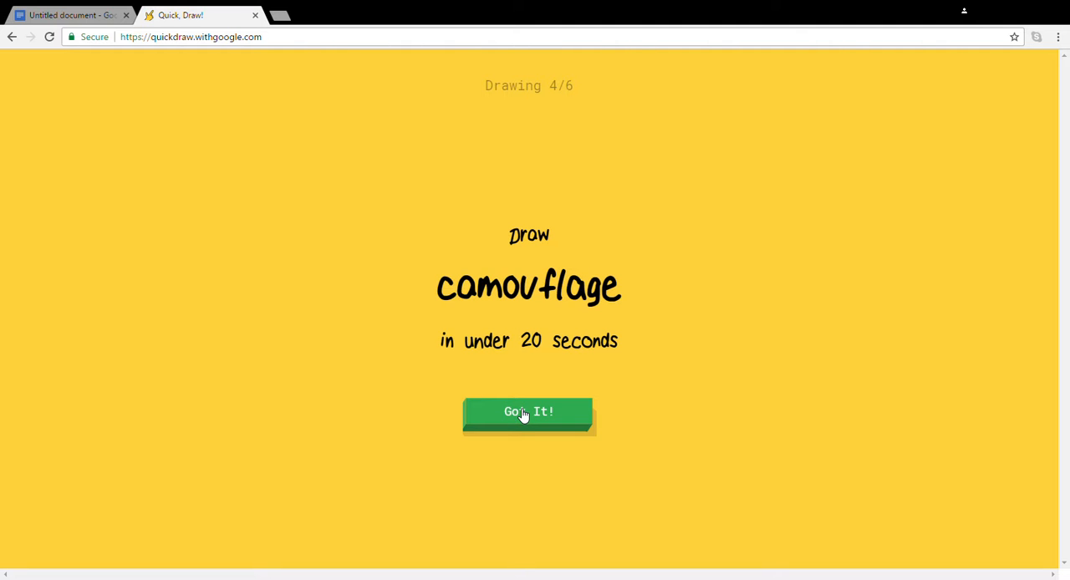
Step: Accept the camouflage prompt and sketch camouflage marks with an outline around them
left_click(528, 411)
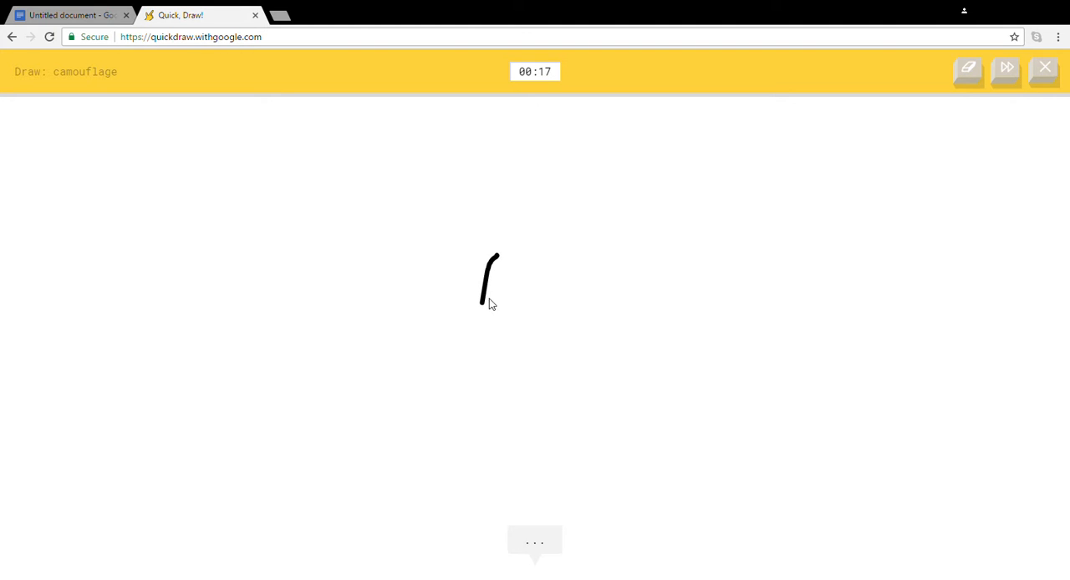
left_click_drag(493, 297, 481, 309)
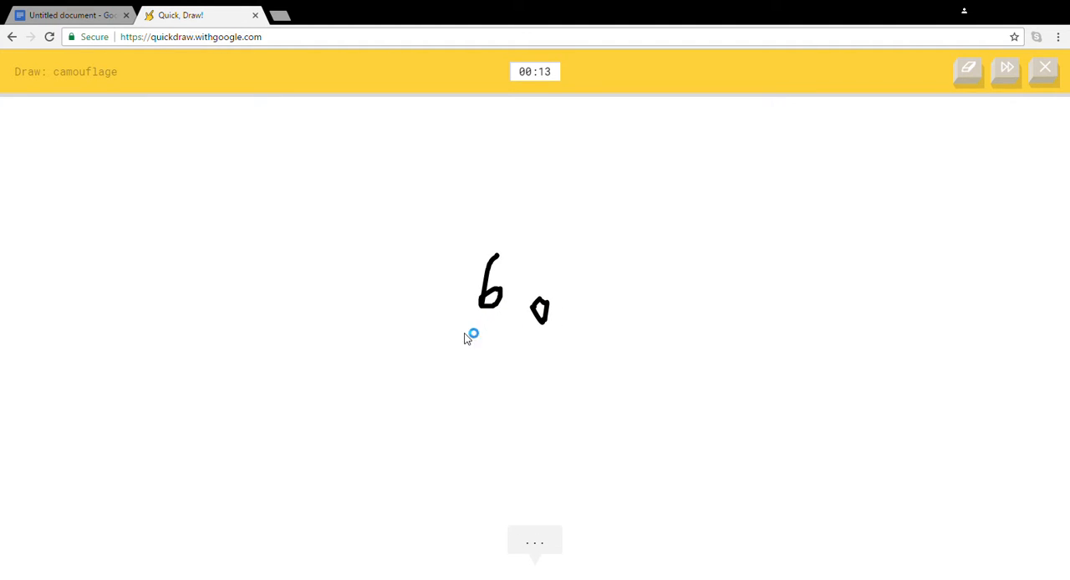
left_click_drag(468, 338, 572, 335)
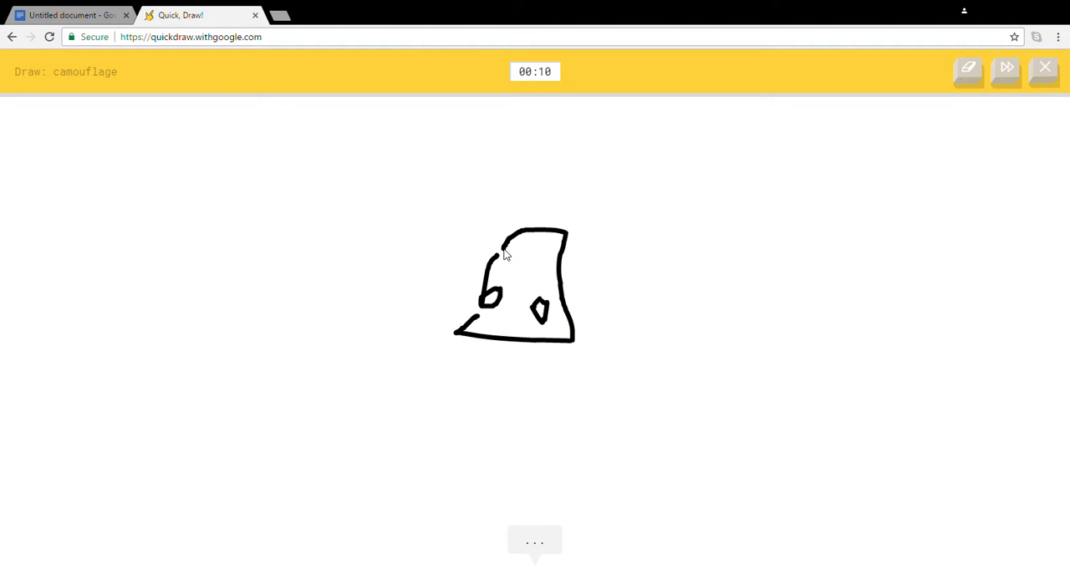
left_click_drag(504, 251, 502, 343)
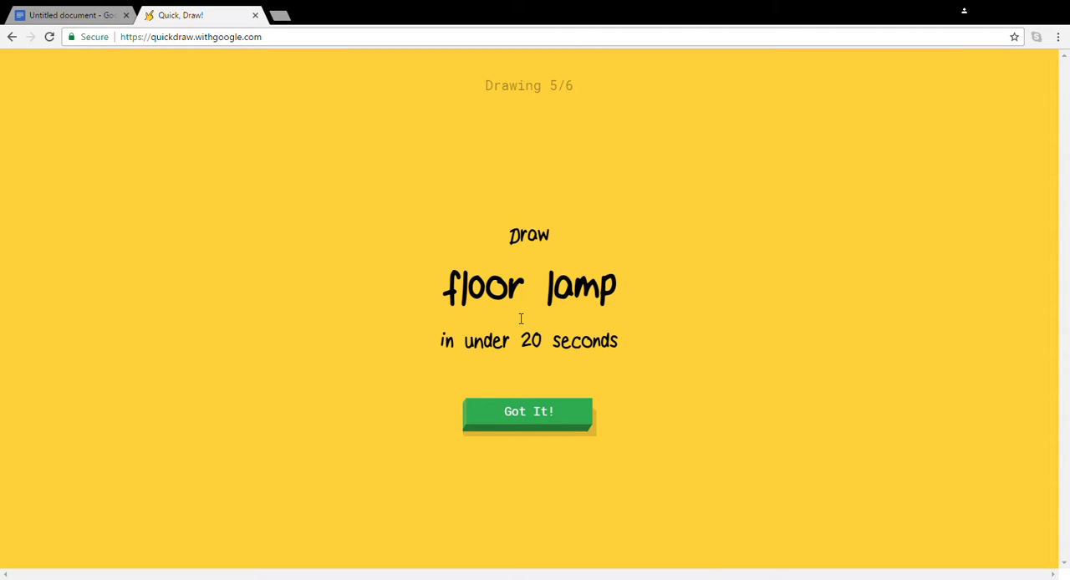
mouse_move(3, 199)
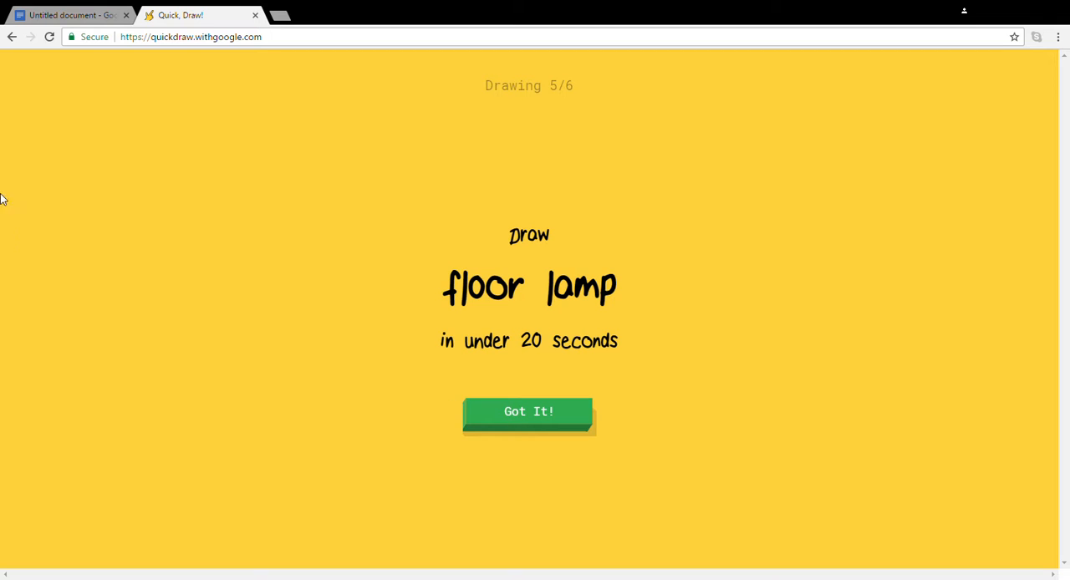
mouse_move(557, 414)
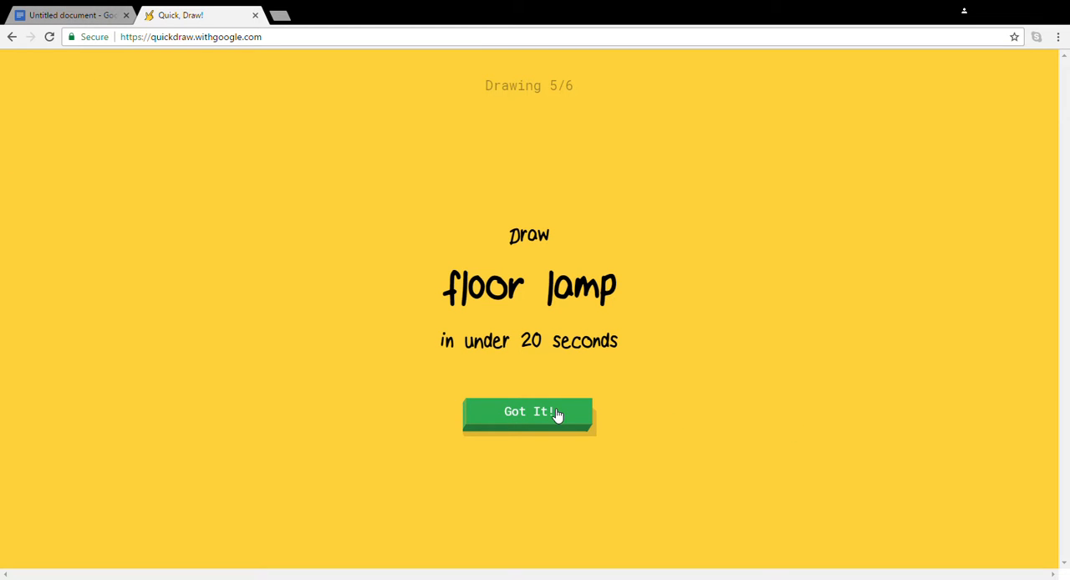
Step: Accept the floor lamp prompt and begin drawing the lamp
left_click(528, 411)
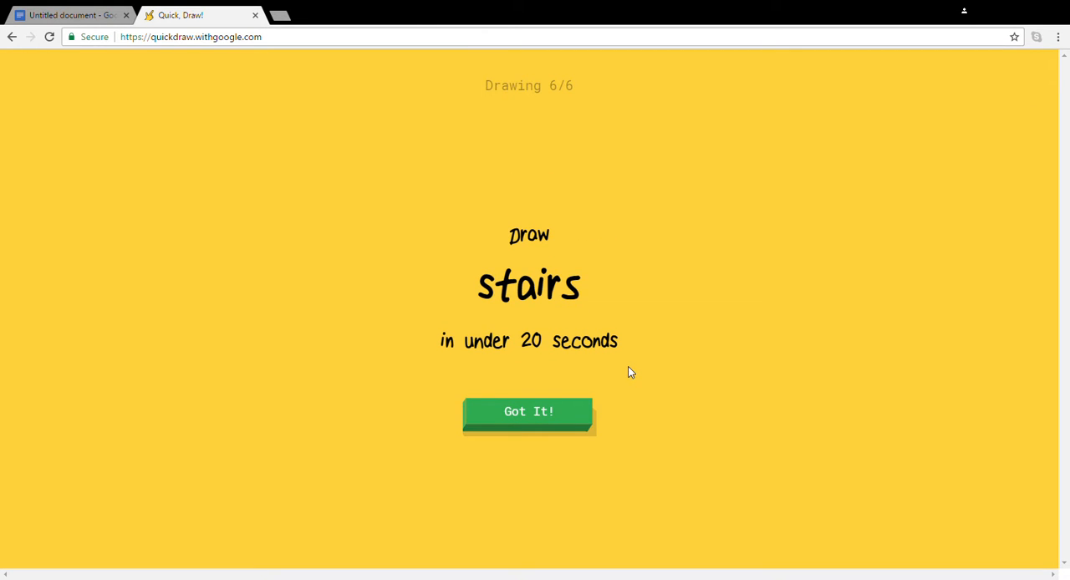
mouse_move(605, 398)
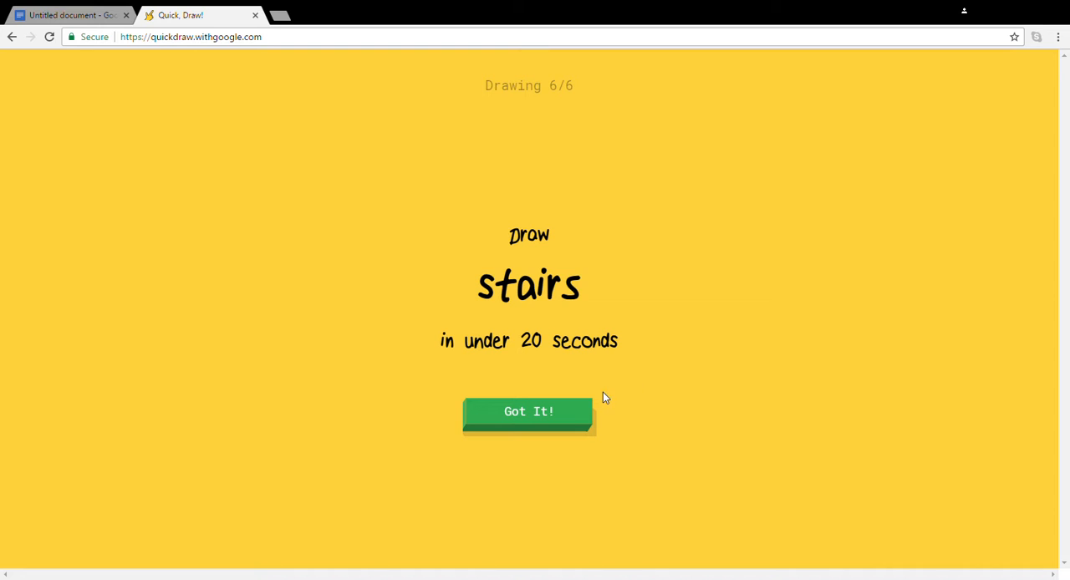
mouse_move(563, 419)
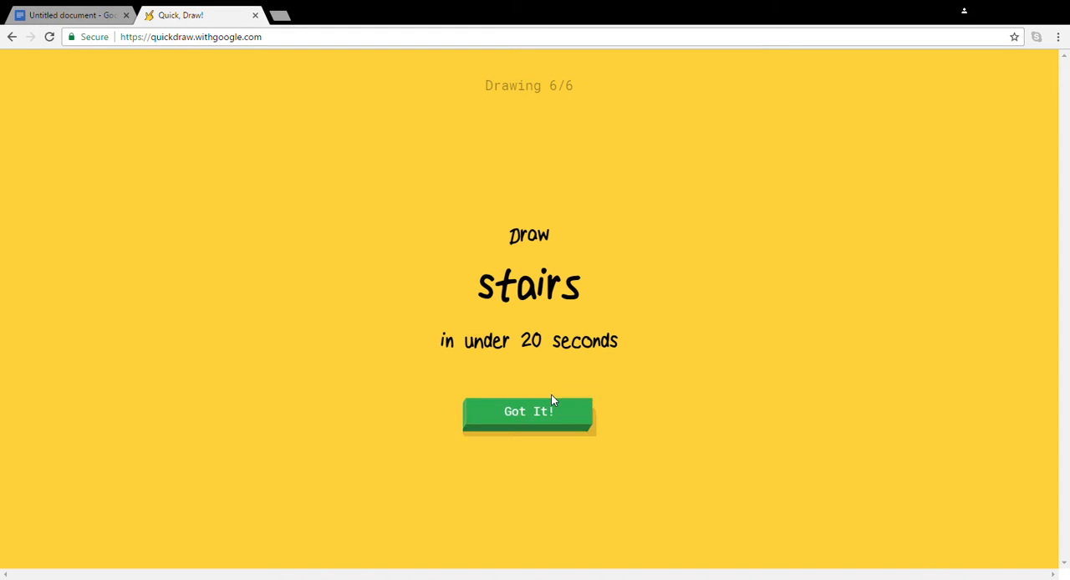
Step: Accept the stairs prompt and draw a staircase line to finish the round
left_click(529, 412)
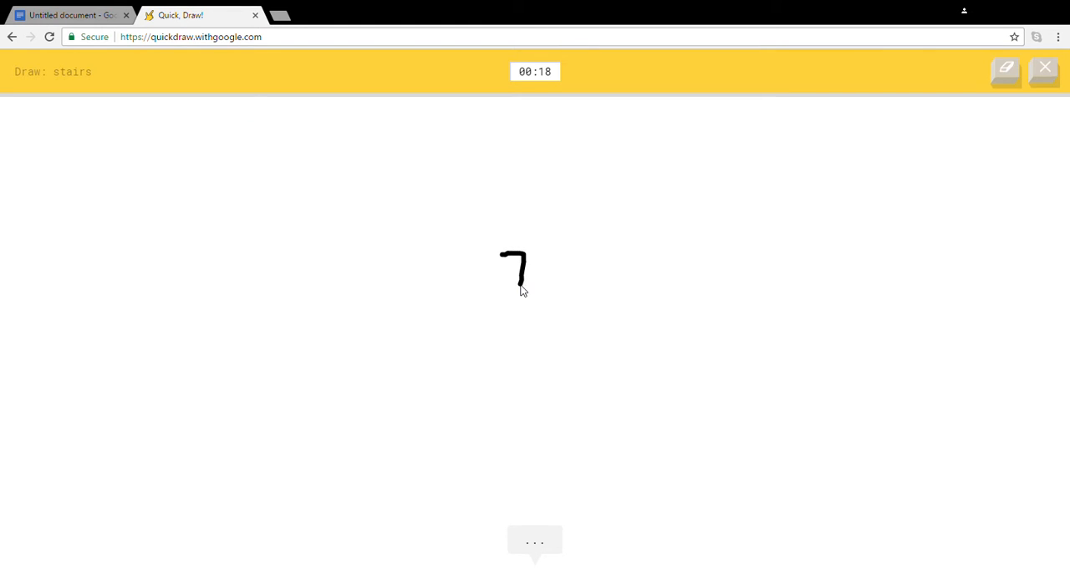
left_click_drag(525, 284, 565, 343)
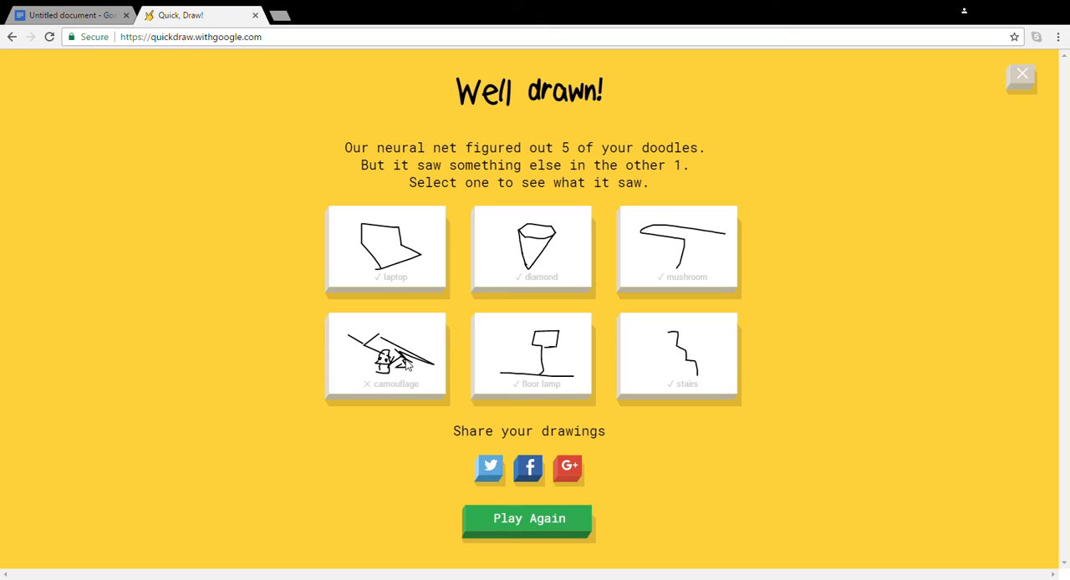
mouse_move(388, 390)
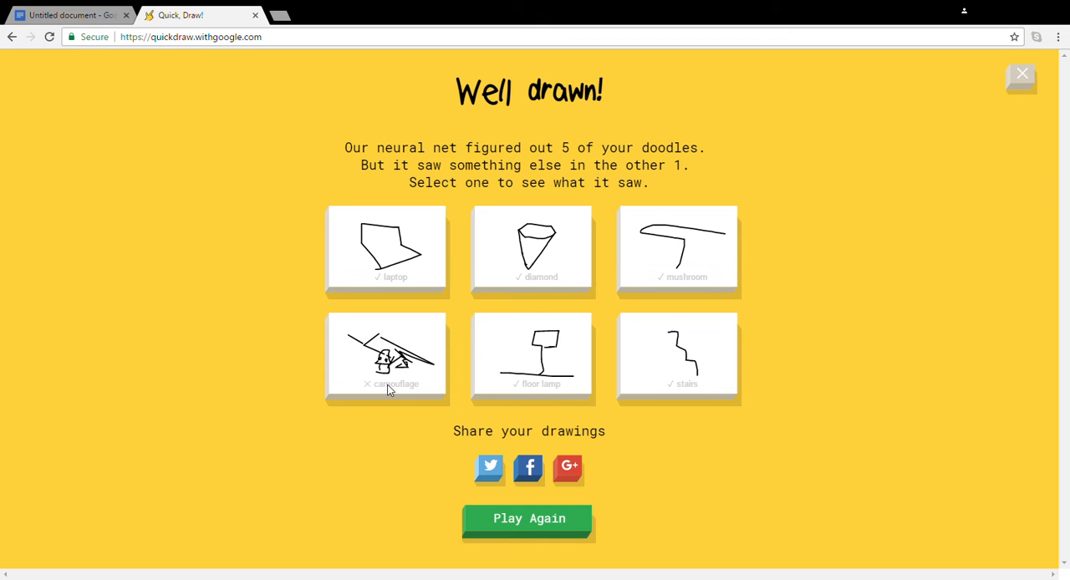
left_click(386, 354)
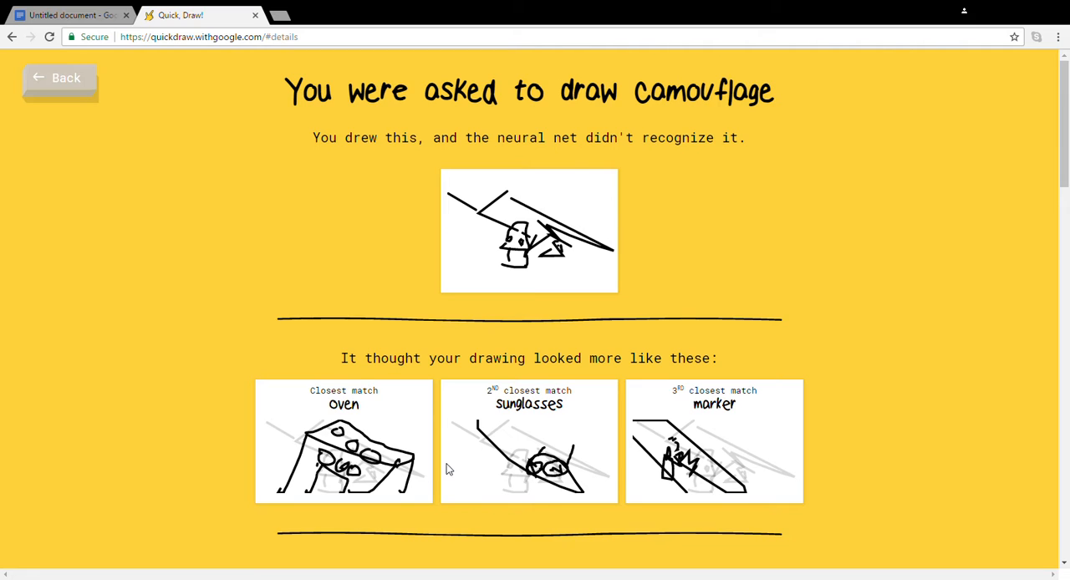
mouse_move(606, 493)
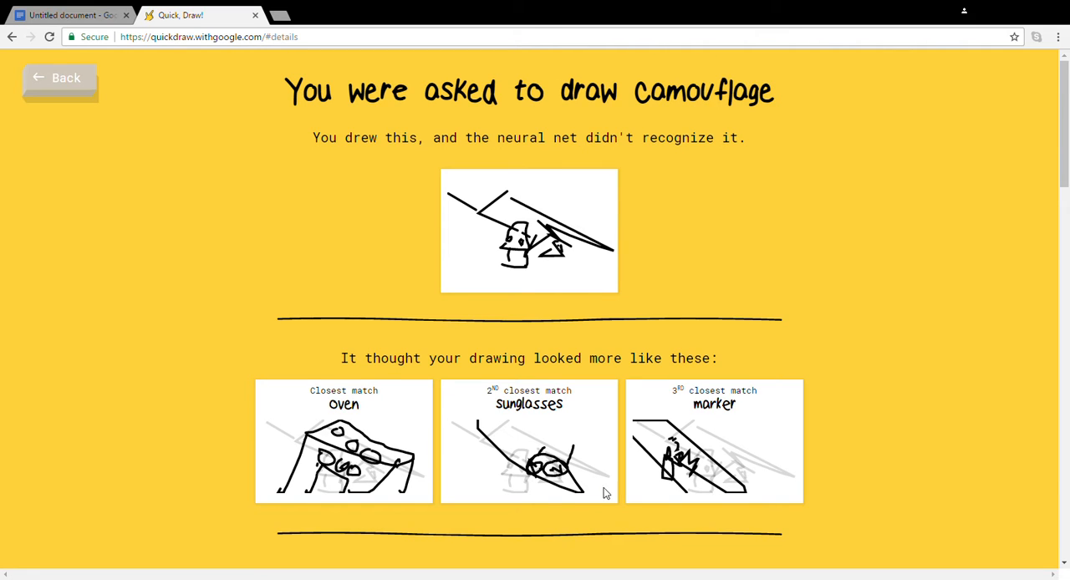
mouse_move(40, 80)
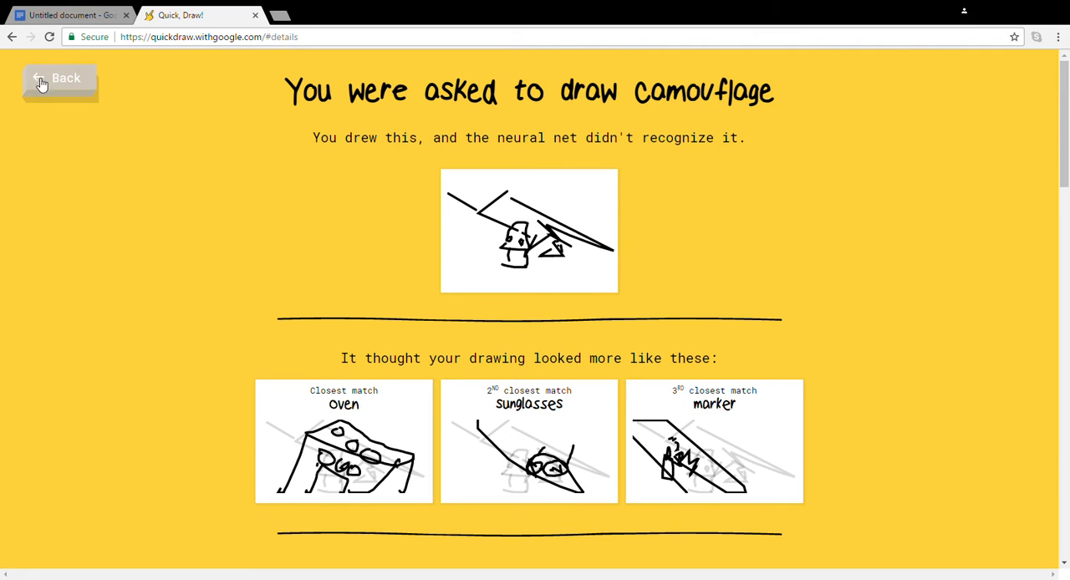
left_click(60, 77)
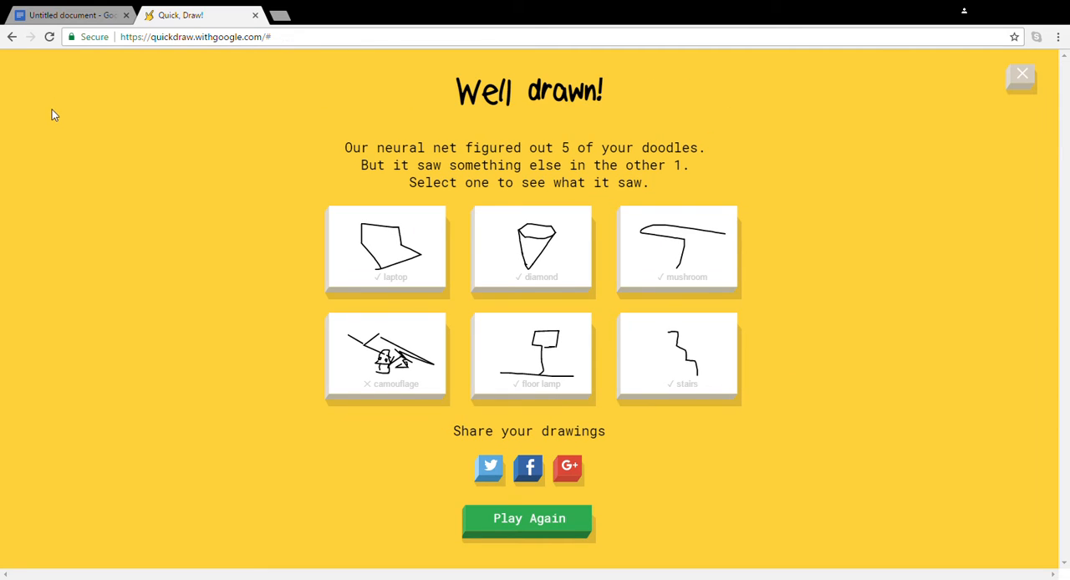
mouse_move(411, 278)
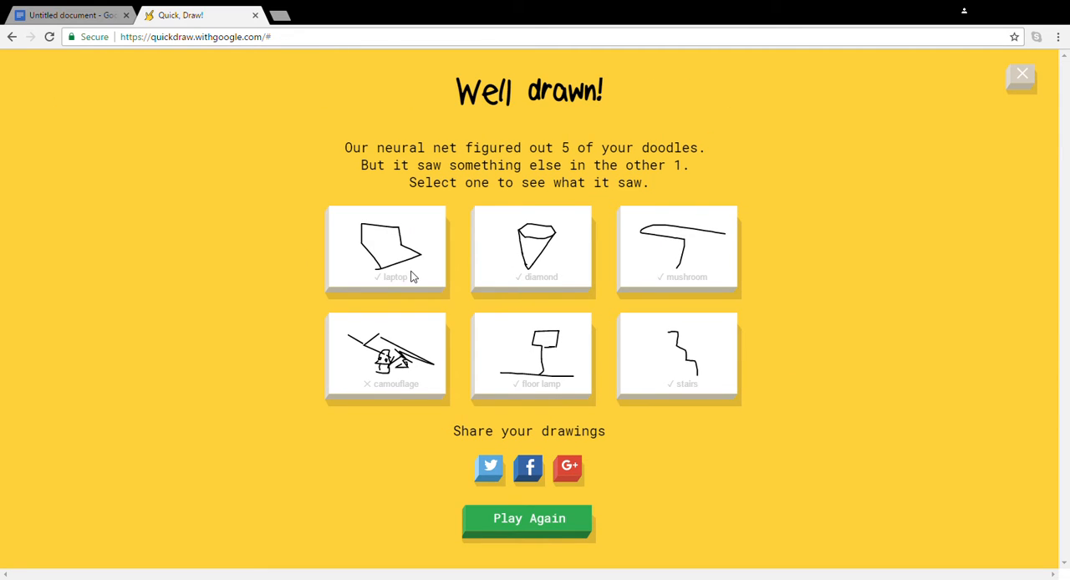
mouse_move(495, 525)
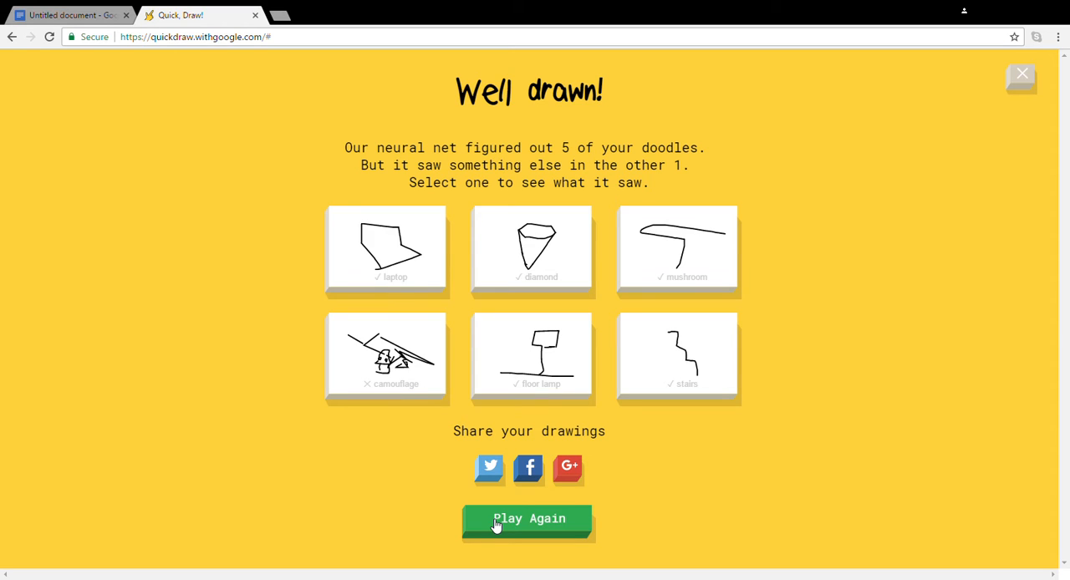
Step: Start a new game and sketch the frying pan with a long curled handle
left_click(528, 518)
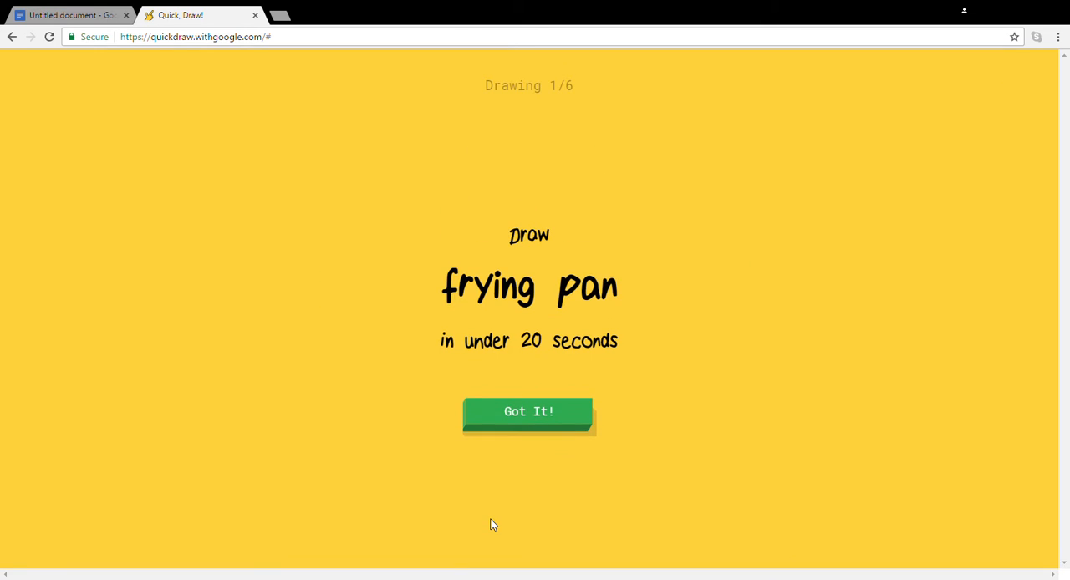
mouse_move(538, 412)
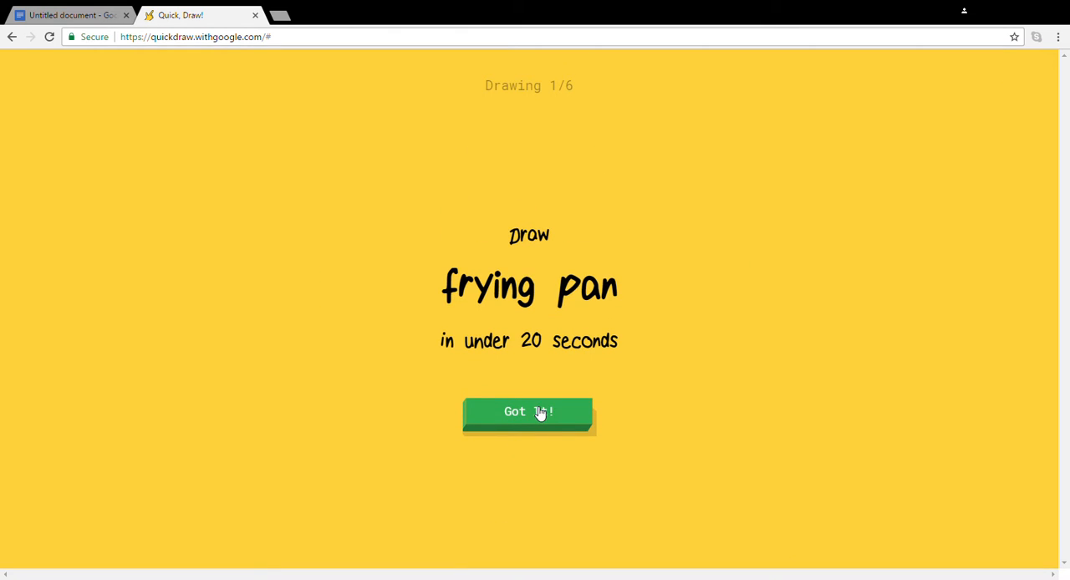
left_click(528, 411)
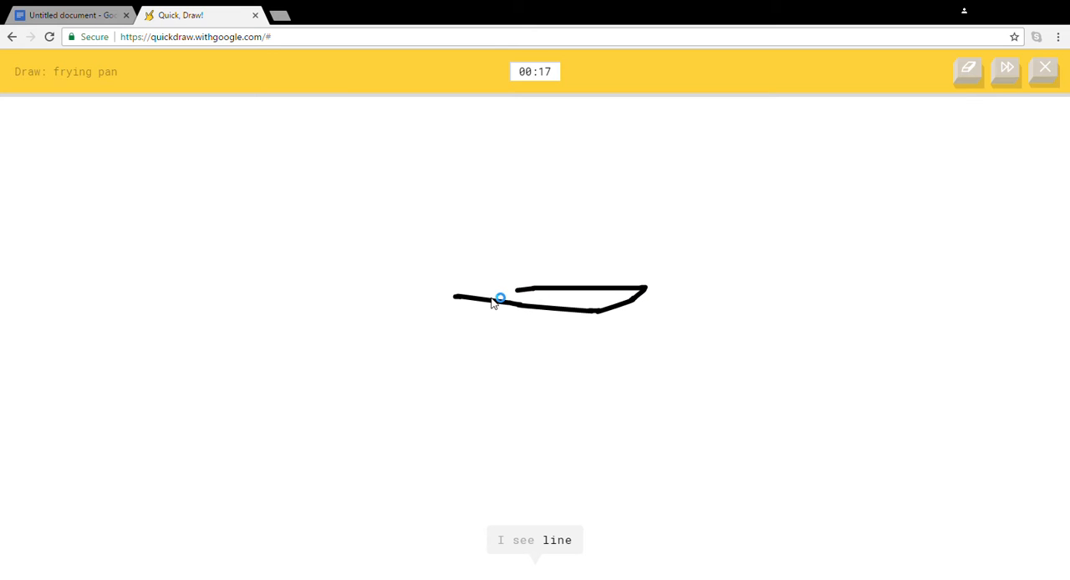
left_click_drag(500, 297, 399, 274)
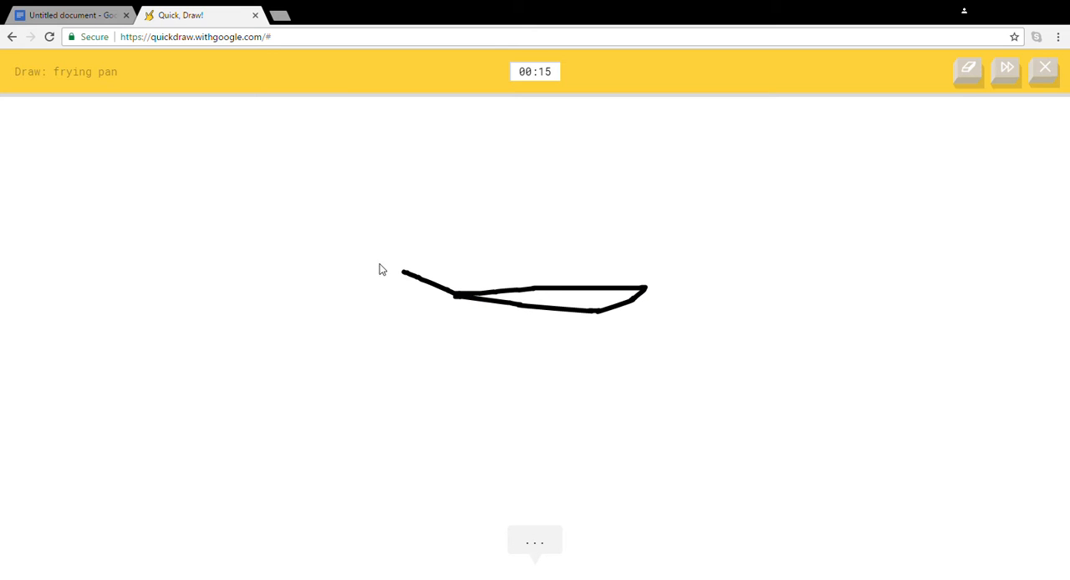
left_click_drag(401, 270, 455, 310)
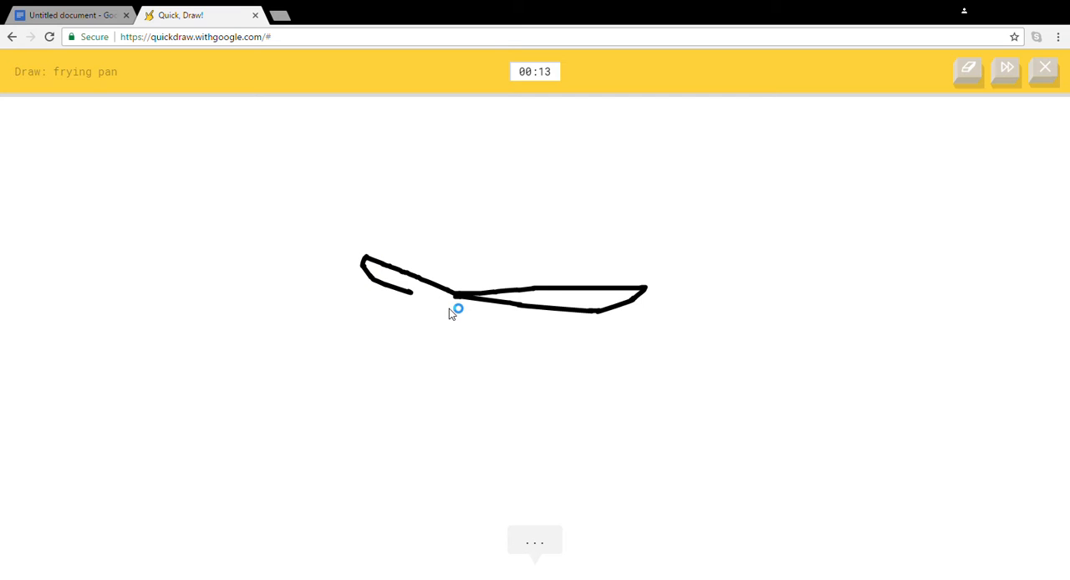
left_click_drag(451, 298, 575, 361)
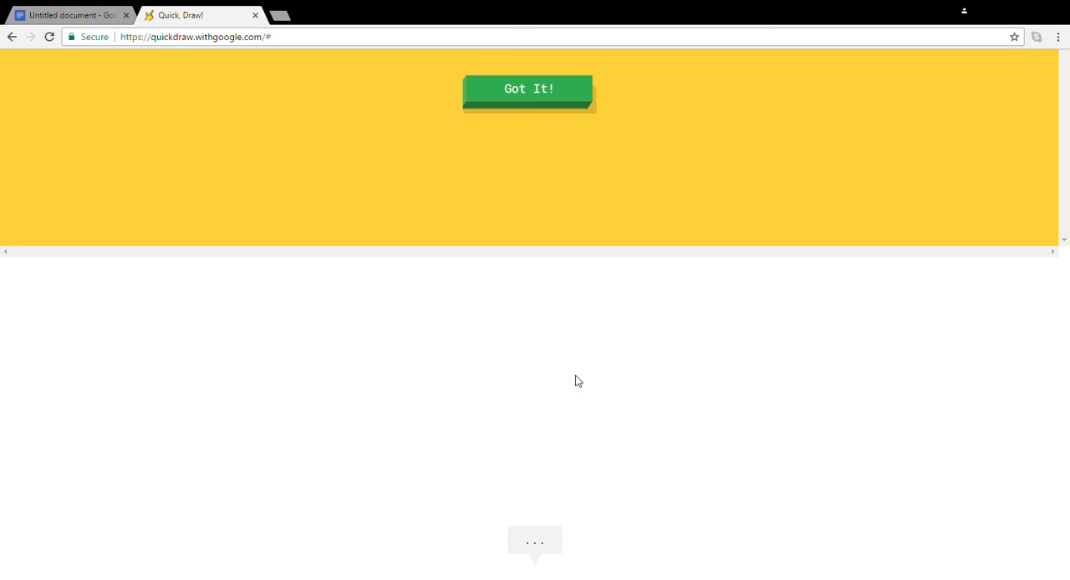
Step: Accept the cello prompt and draw the cello body's right side and inner marks
left_click(529, 89)
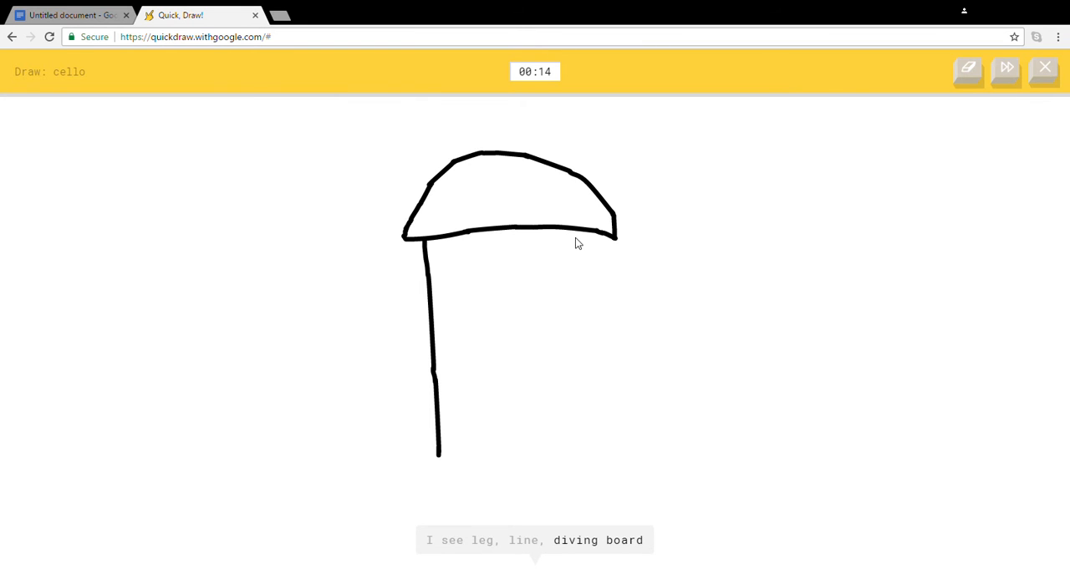
left_click_drag(600, 231, 600, 414)
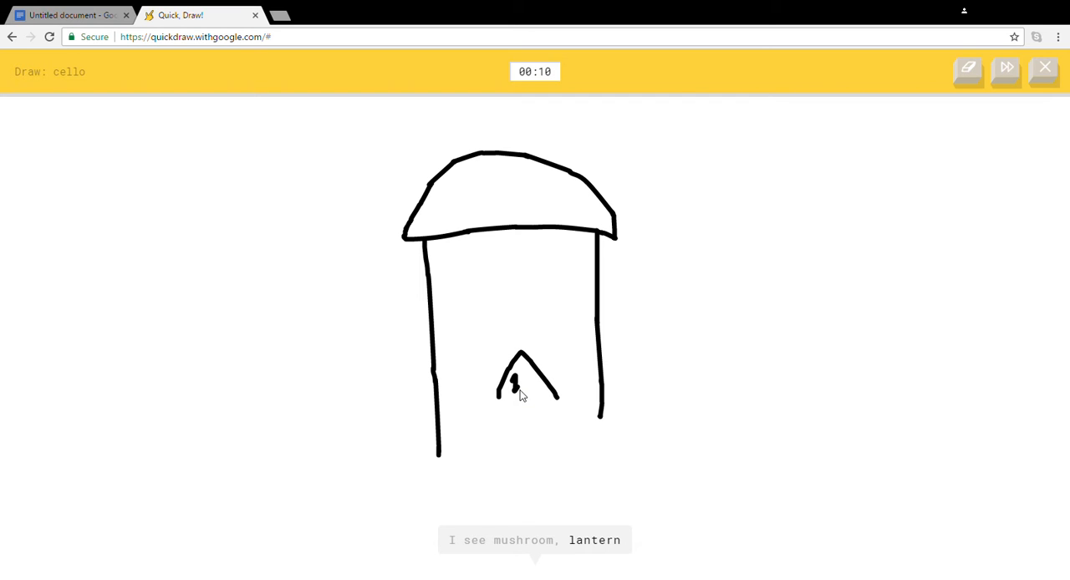
left_click_drag(438, 452, 599, 448)
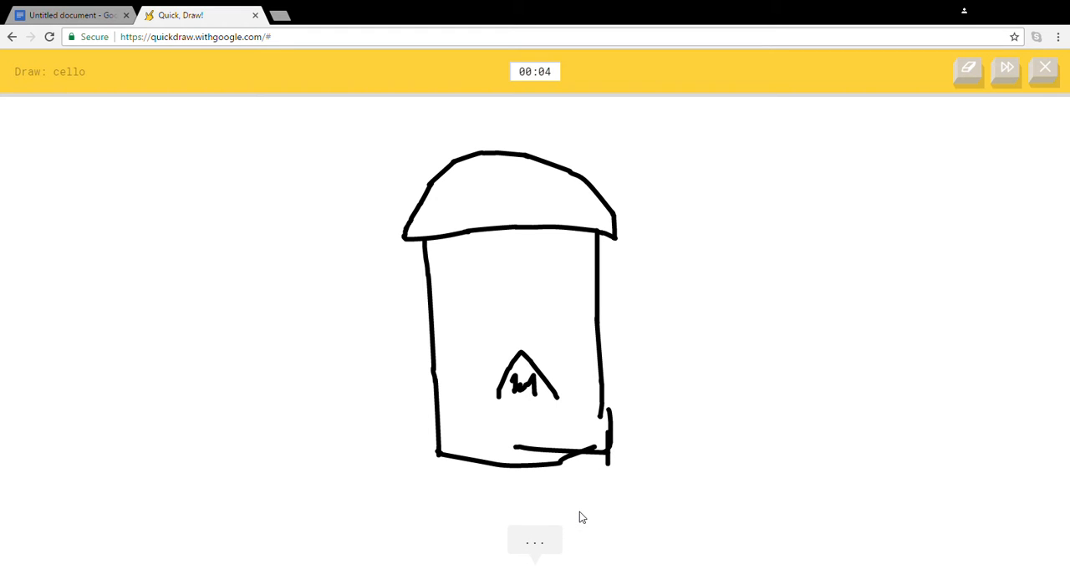
mouse_move(585, 478)
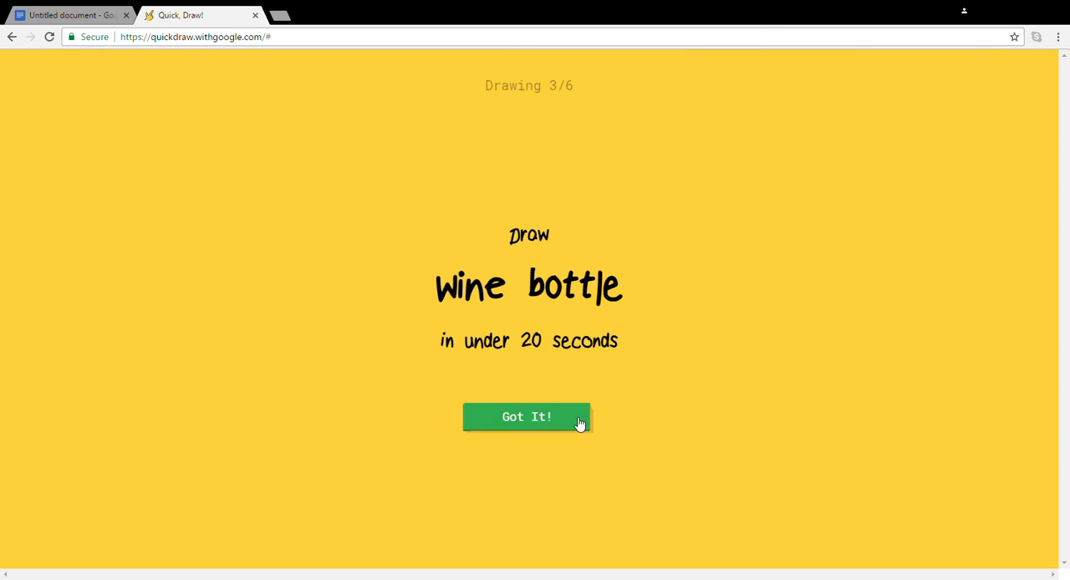
Step: Draw the wine bottle for drawing 3 until it is recognized
left_click(525, 416)
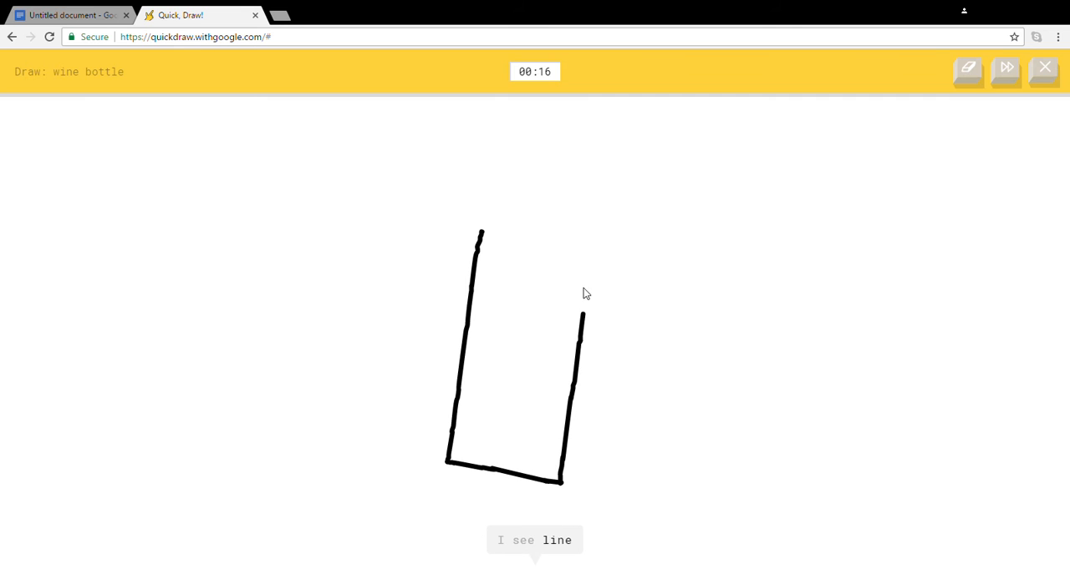
left_click_drag(581, 314, 525, 167)
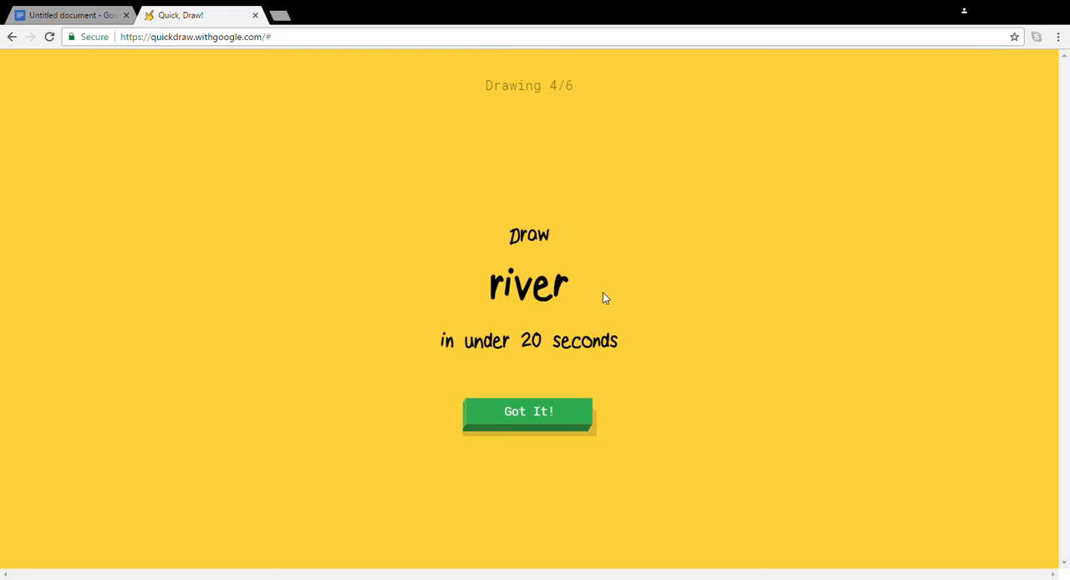
Step: Draw the river's banks for drawing 4, bringing up the tent prompt
left_click(528, 411)
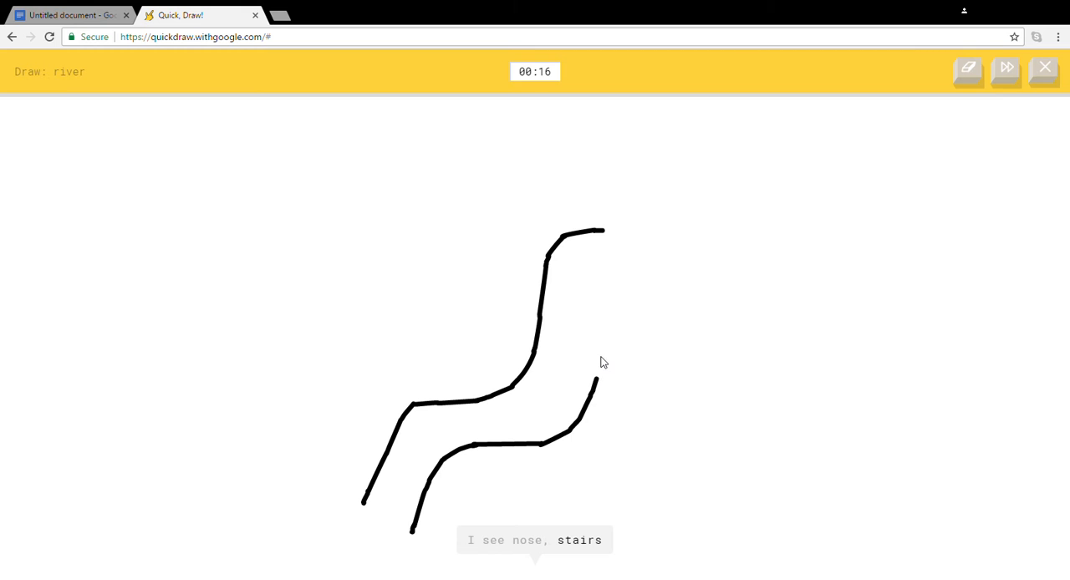
left_click_drag(595, 383, 665, 270)
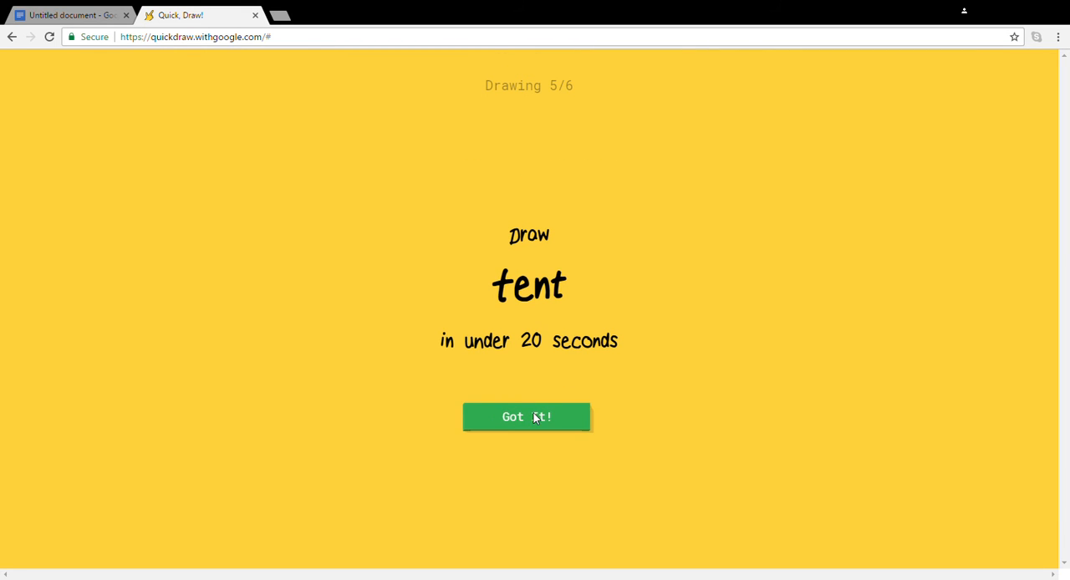
Step: Sketch the tent as two slanted lines meeting at a peak, reaching the drums prompt
left_click(526, 416)
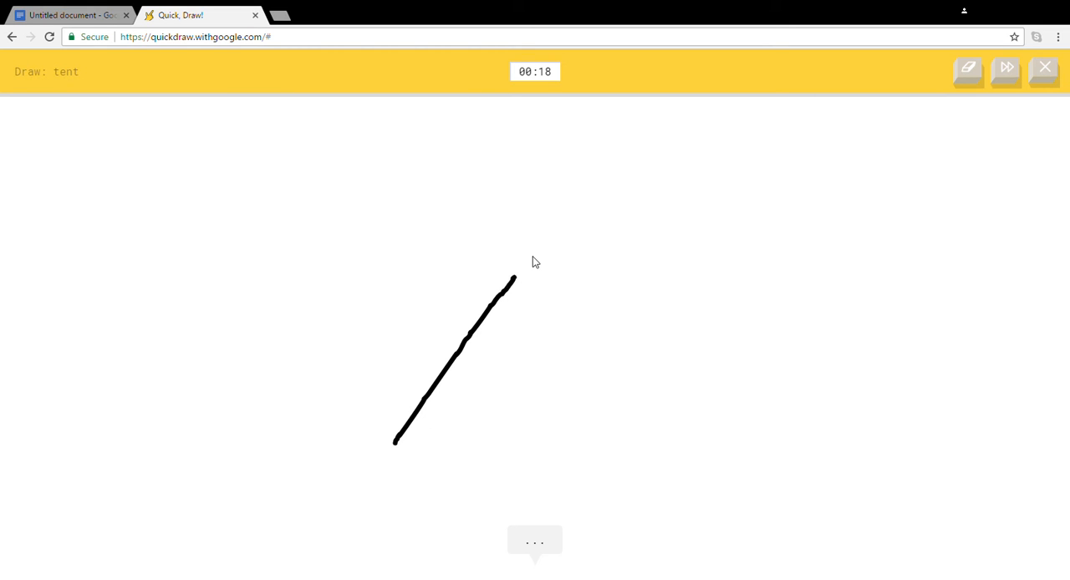
left_click_drag(528, 249, 518, 431)
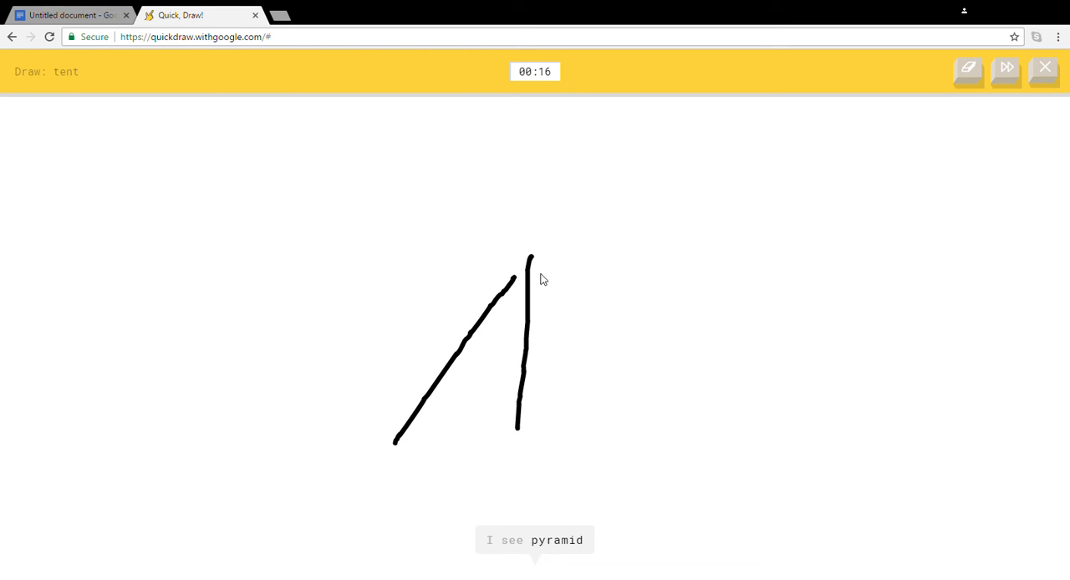
left_click_drag(538, 274, 617, 424)
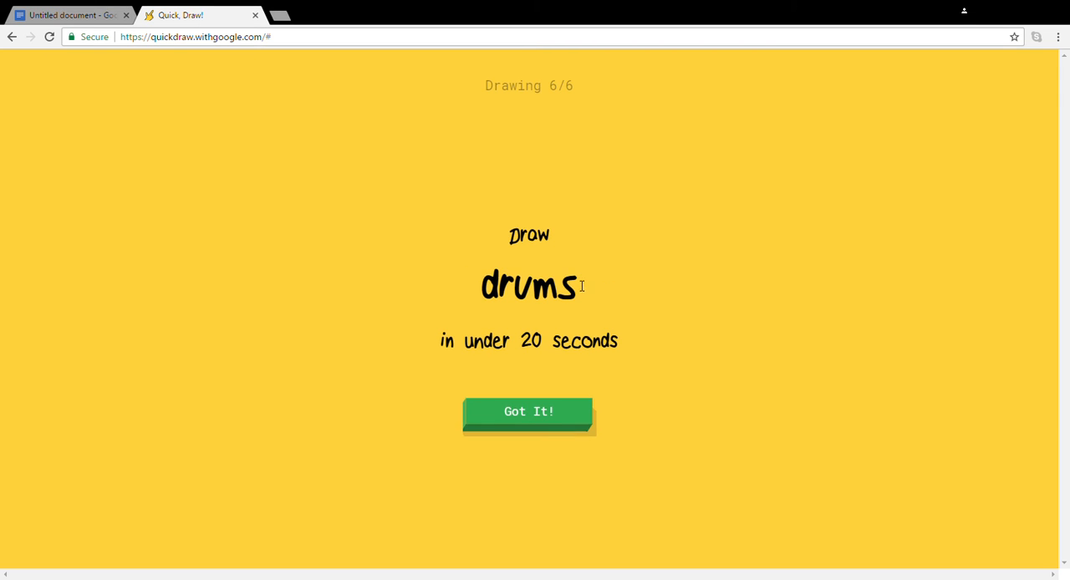
Step: Sketch a drum kit with a bass drum, a second drum and a footed cymbal stand
left_click(528, 411)
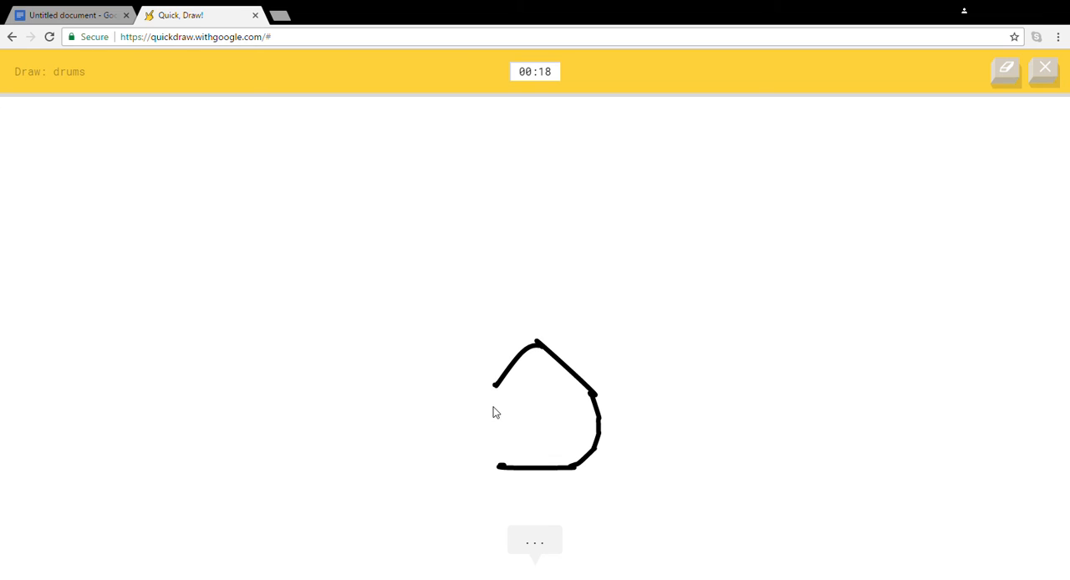
left_click_drag(443, 292, 531, 304)
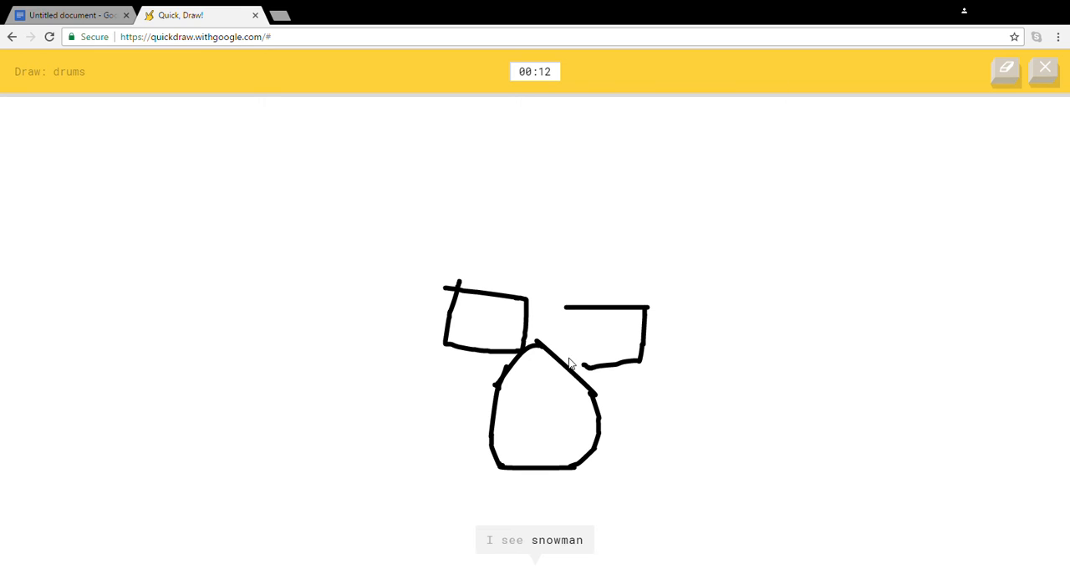
left_click_drag(665, 329, 749, 321)
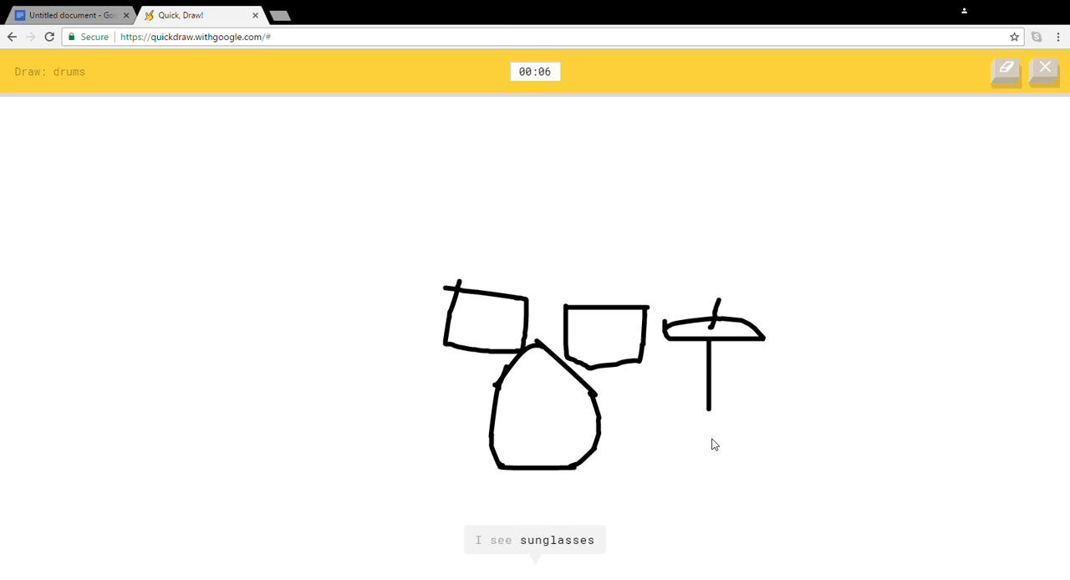
left_click_drag(708, 409, 736, 464)
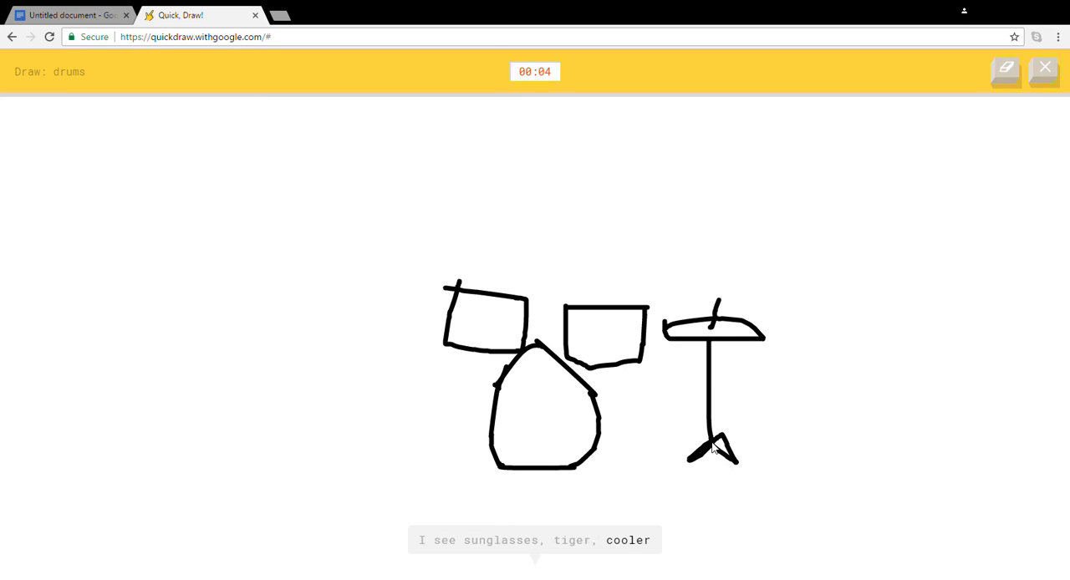
mouse_move(448, 376)
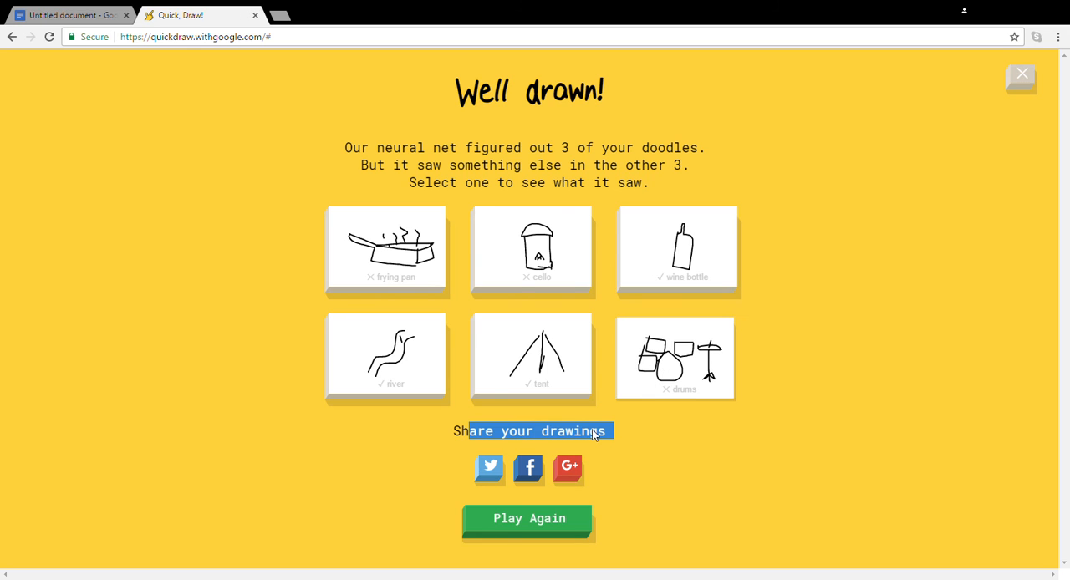
left_click(675, 358)
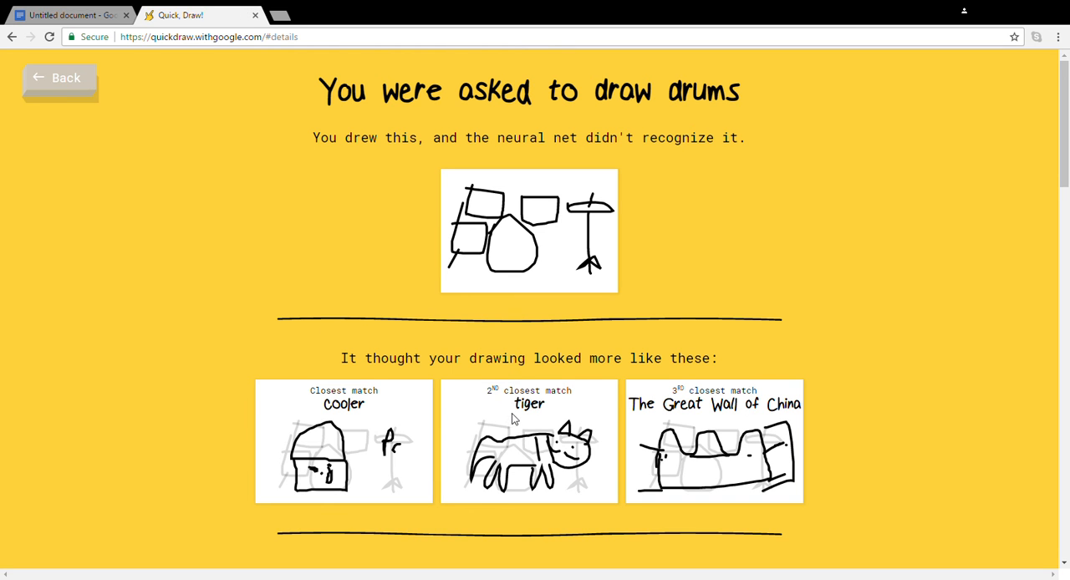
mouse_move(331, 338)
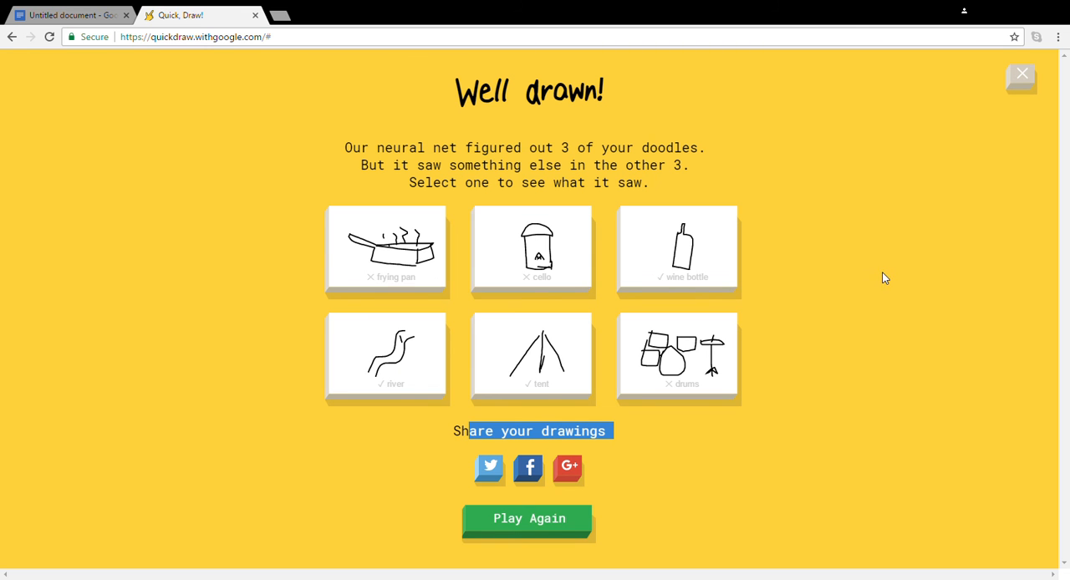
mouse_move(948, 281)
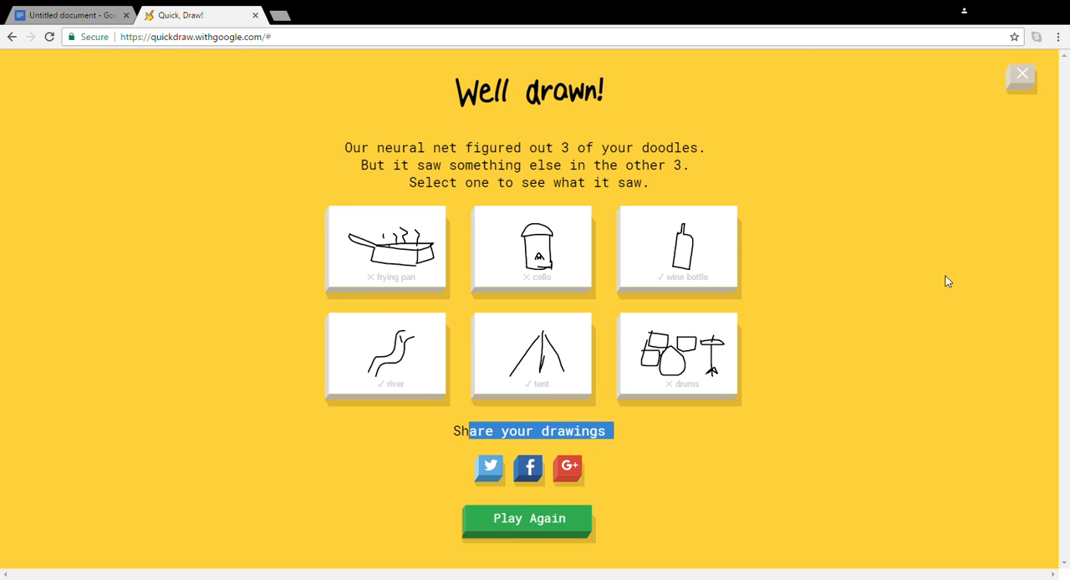